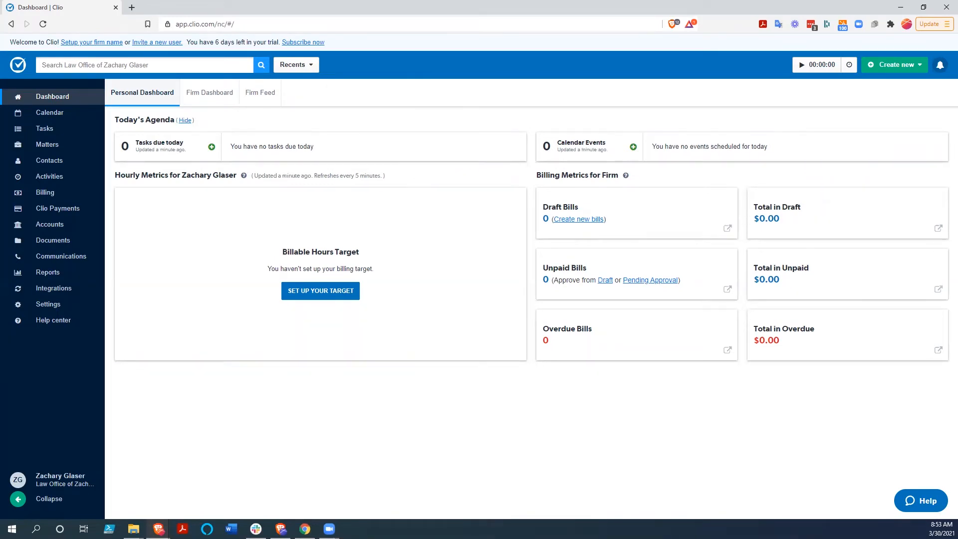
{"action": "mouse_move", "coordinate": [132, 99]}
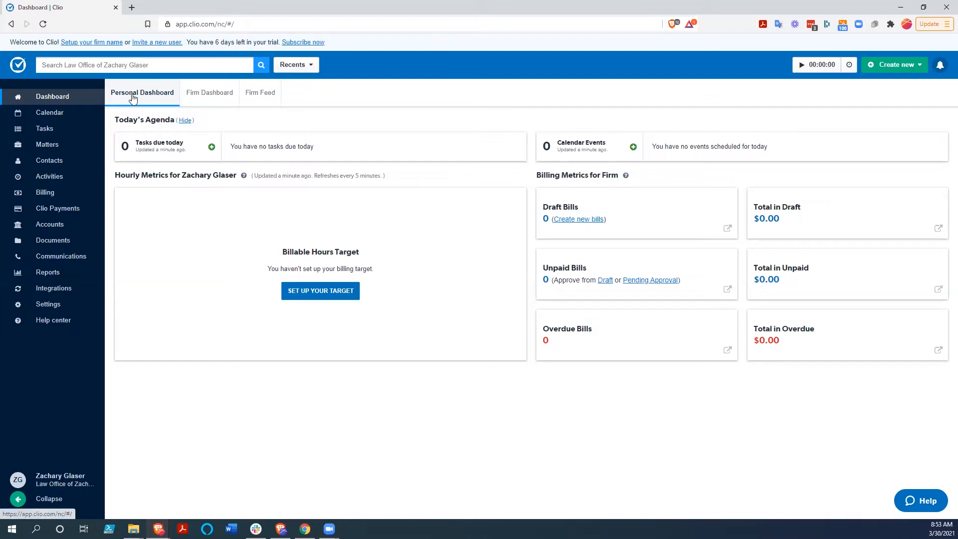
{"action": "mouse_move", "coordinate": [208, 103]}
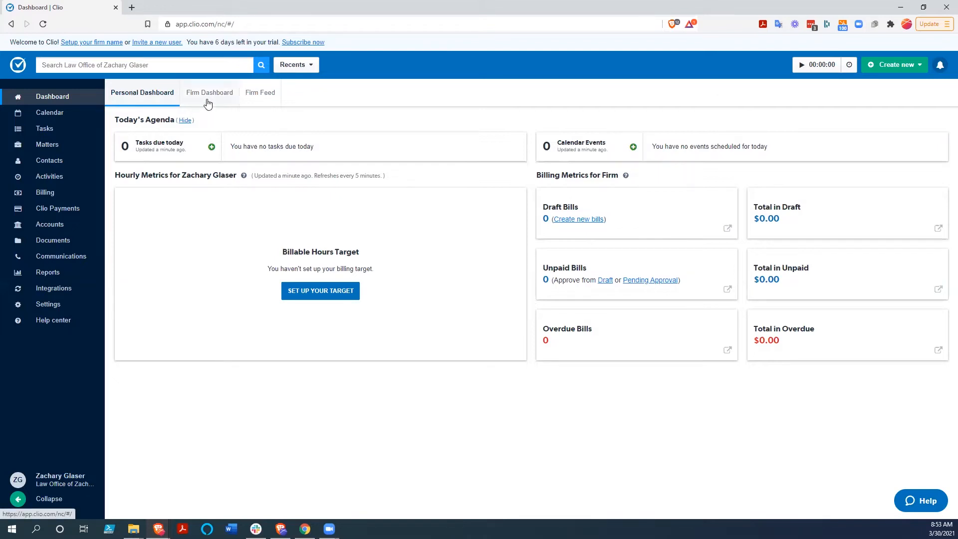
{"action": "mouse_move", "coordinate": [275, 99]}
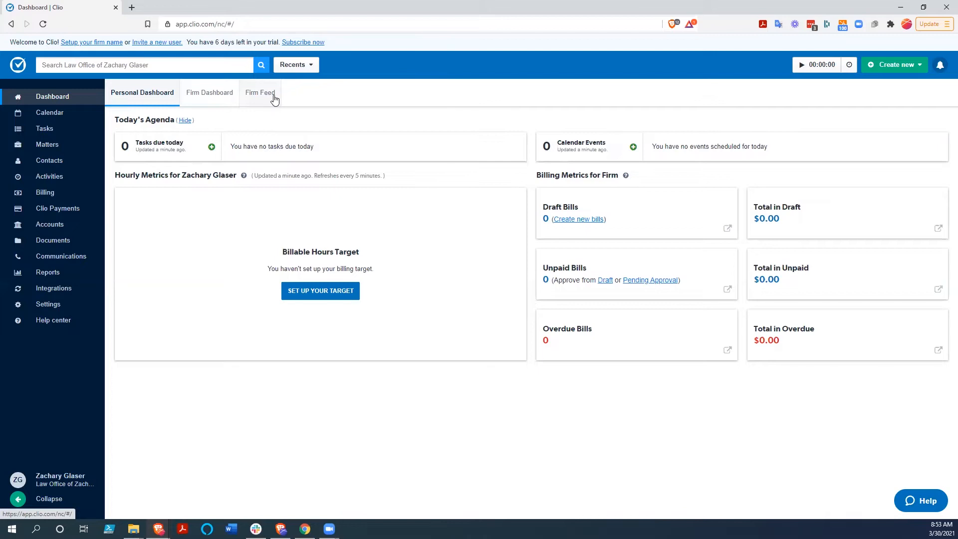
{"action": "mouse_move", "coordinate": [45, 134]}
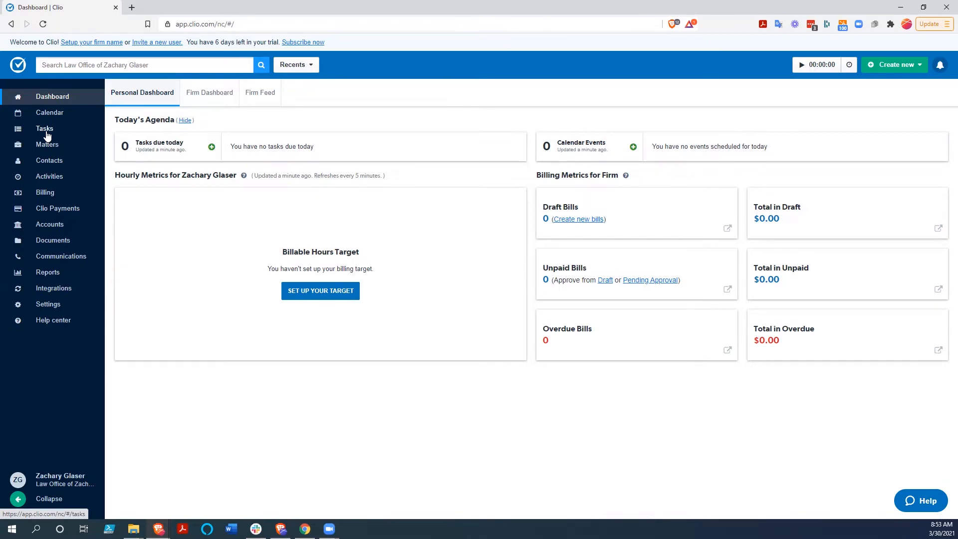
Open the Tasks page, which shows that no tasks have been created yet.
{"action": "left_click", "coordinate": [44, 129]}
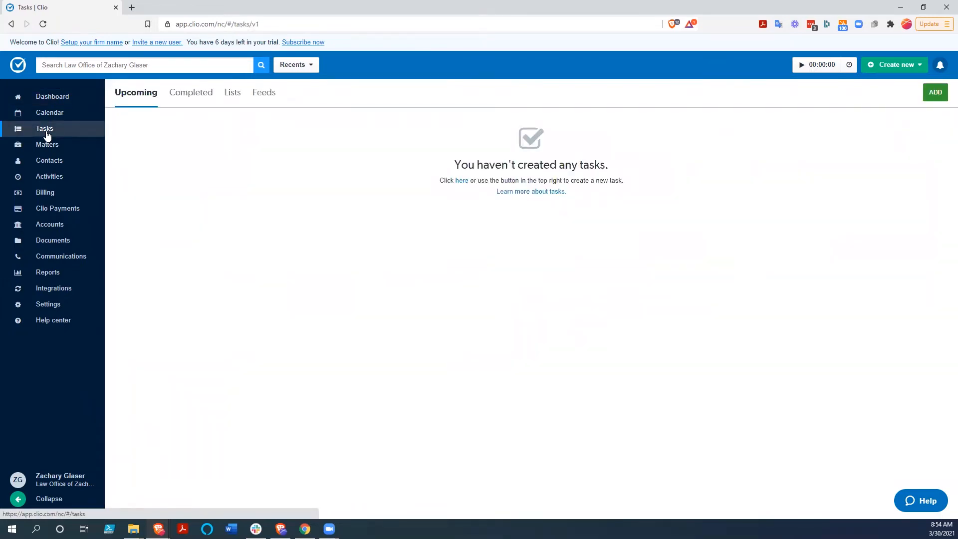
{"action": "mouse_move", "coordinate": [142, 177]}
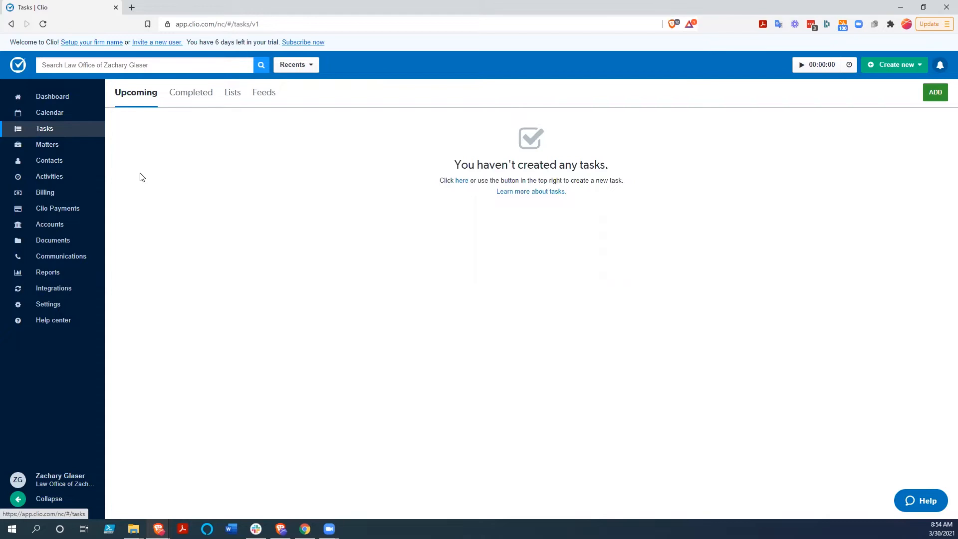
{"action": "mouse_move", "coordinate": [141, 94]}
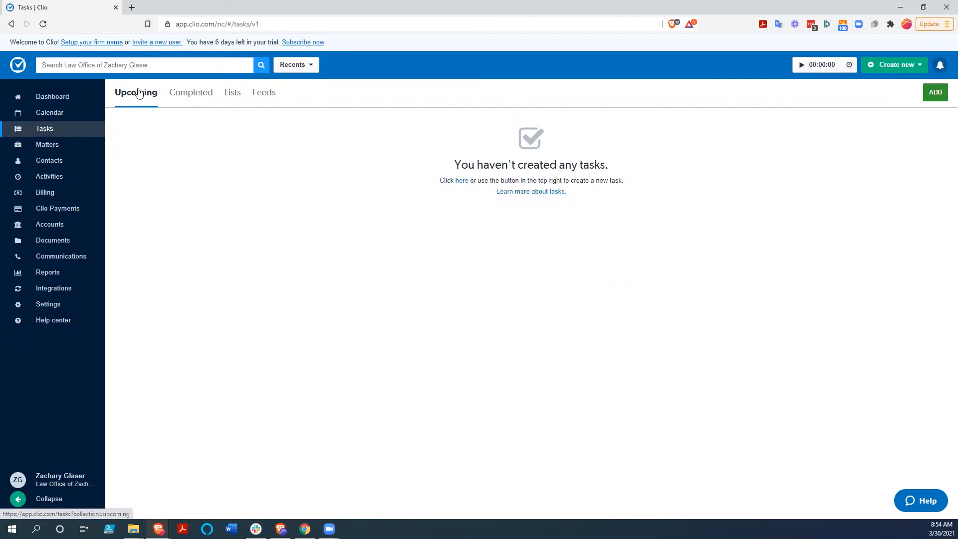
{"action": "mouse_move", "coordinate": [243, 97]}
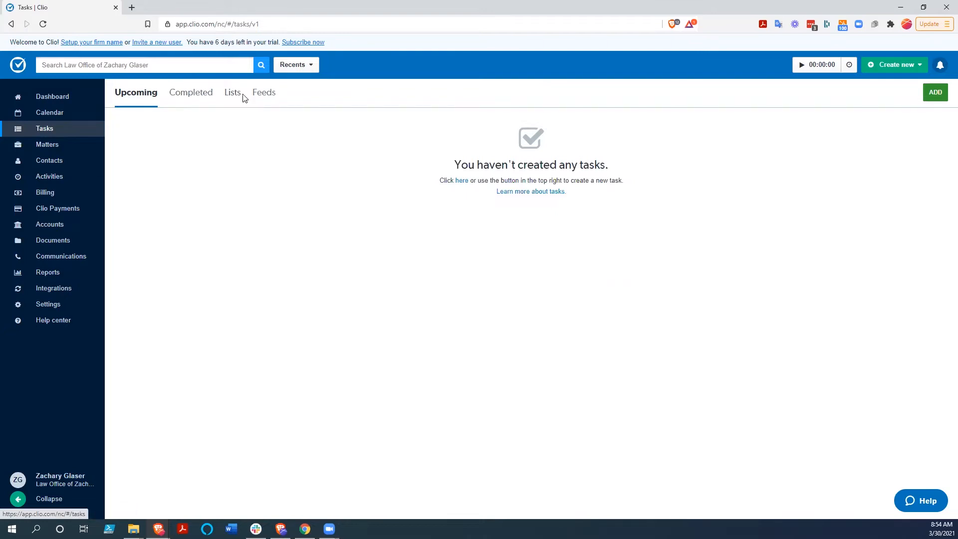
{"action": "mouse_move", "coordinate": [229, 177]}
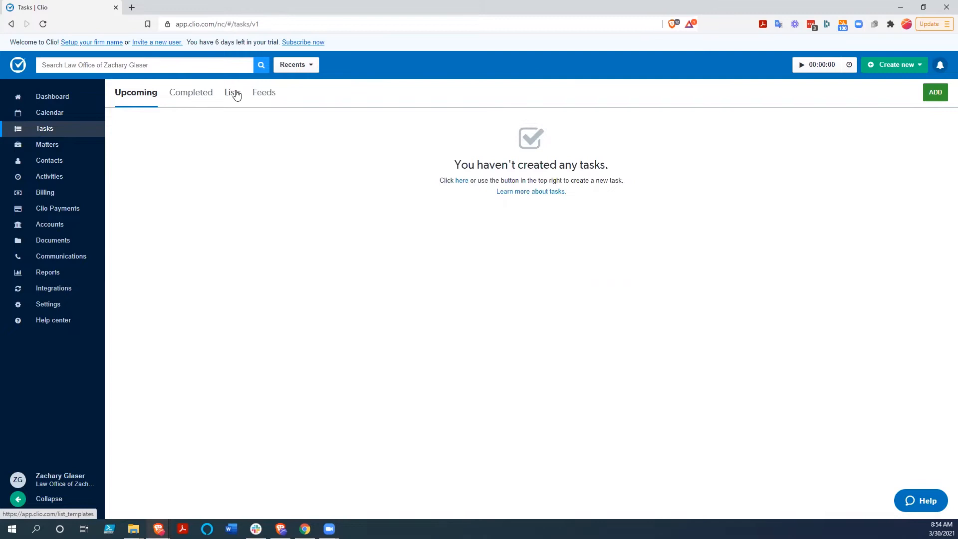
View the task list templates, then dismiss an unsaved Add List Template form.
{"action": "left_click", "coordinate": [231, 92]}
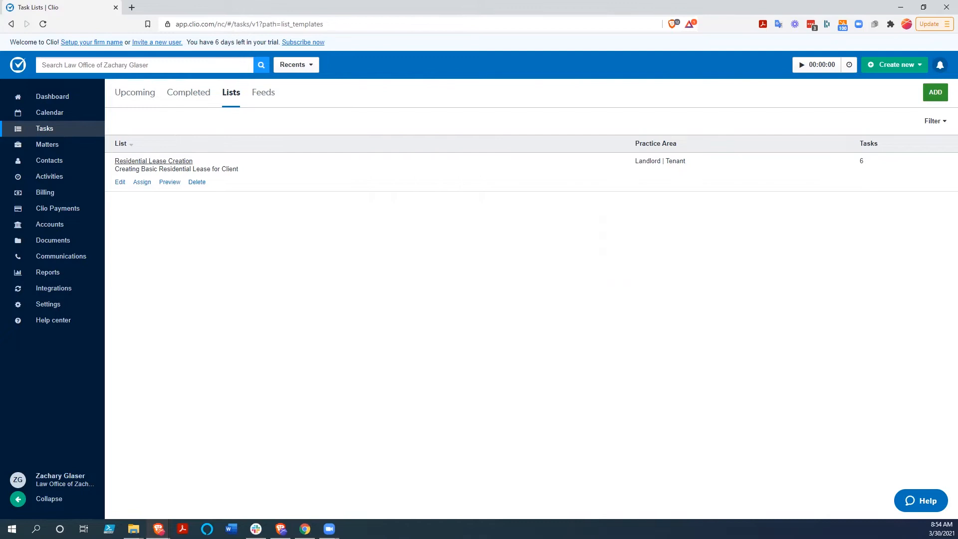
{"action": "mouse_move", "coordinate": [643, 425]}
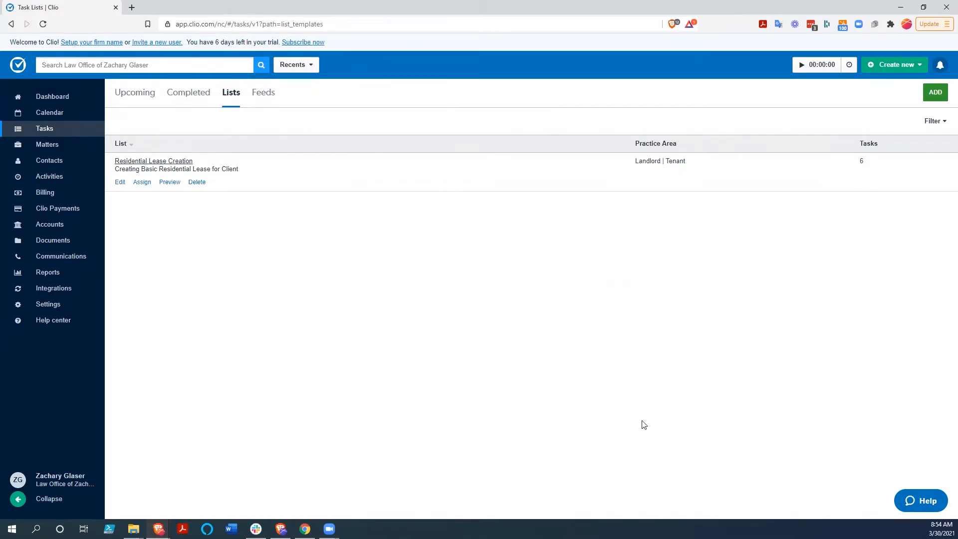
{"action": "left_click", "coordinate": [935, 92]}
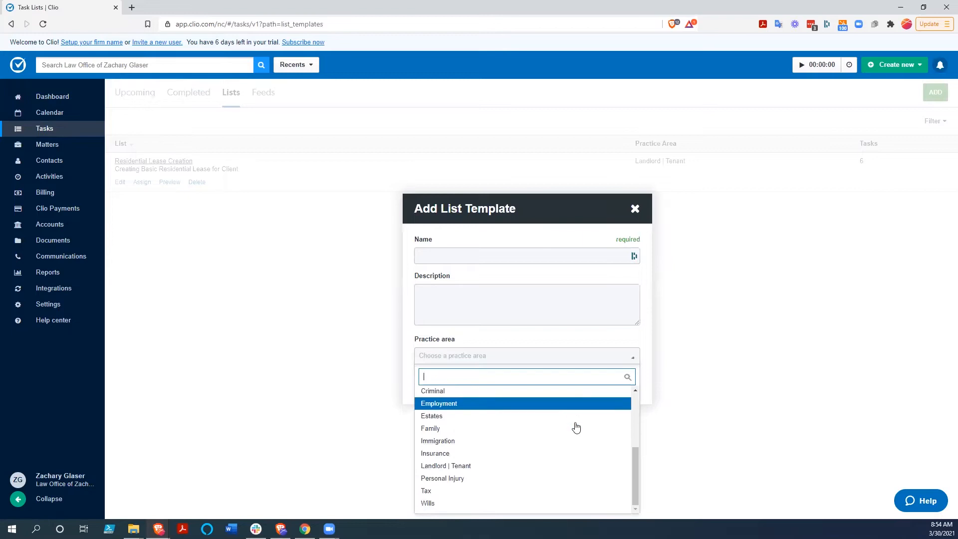
{"action": "mouse_move", "coordinate": [486, 468]}
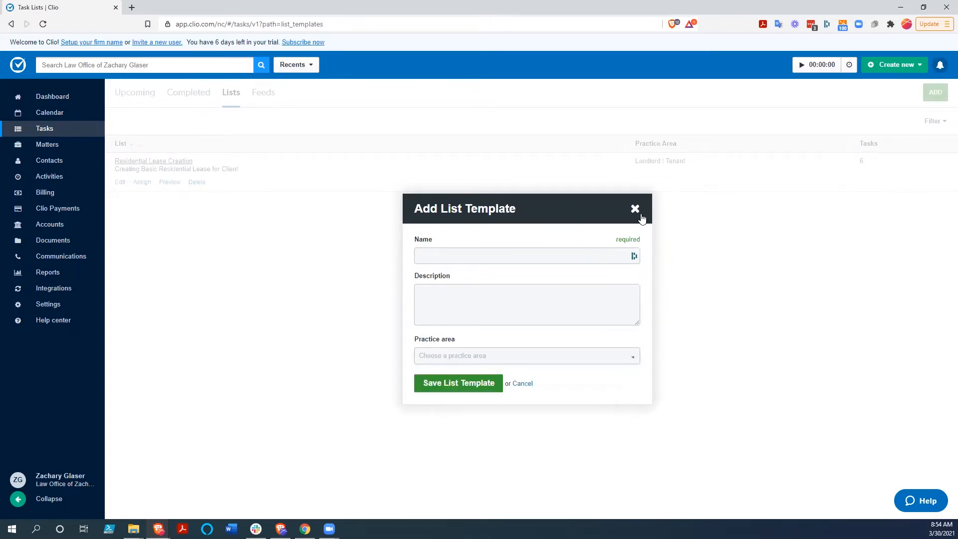
{"action": "left_click", "coordinate": [635, 208]}
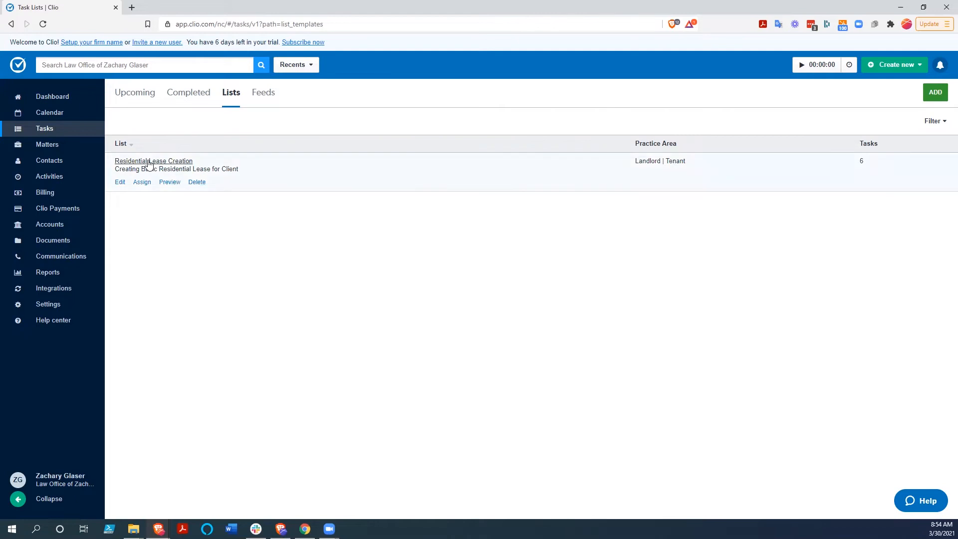
{"action": "mouse_move", "coordinate": [150, 162]}
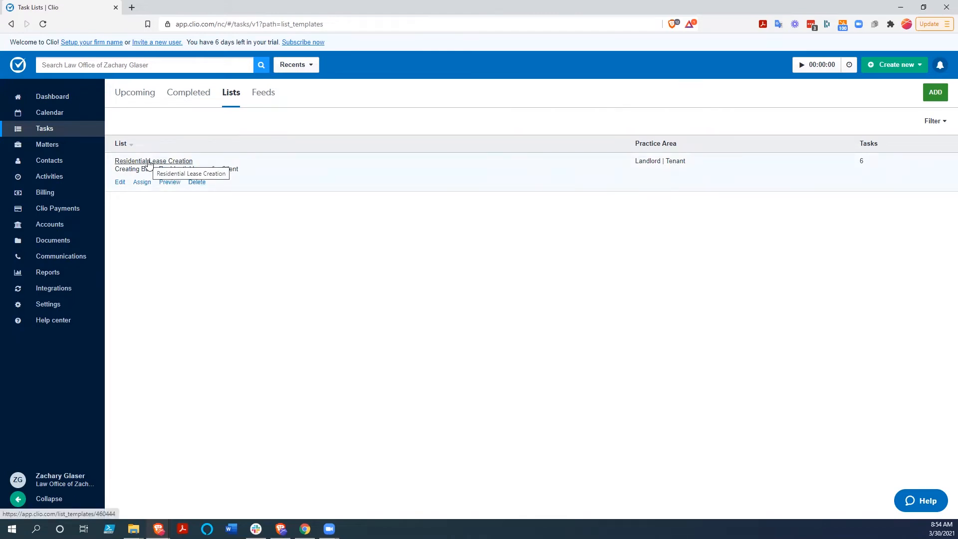
Open the Residential Lease Creation list to review its six task templates.
{"action": "left_click", "coordinate": [153, 161]}
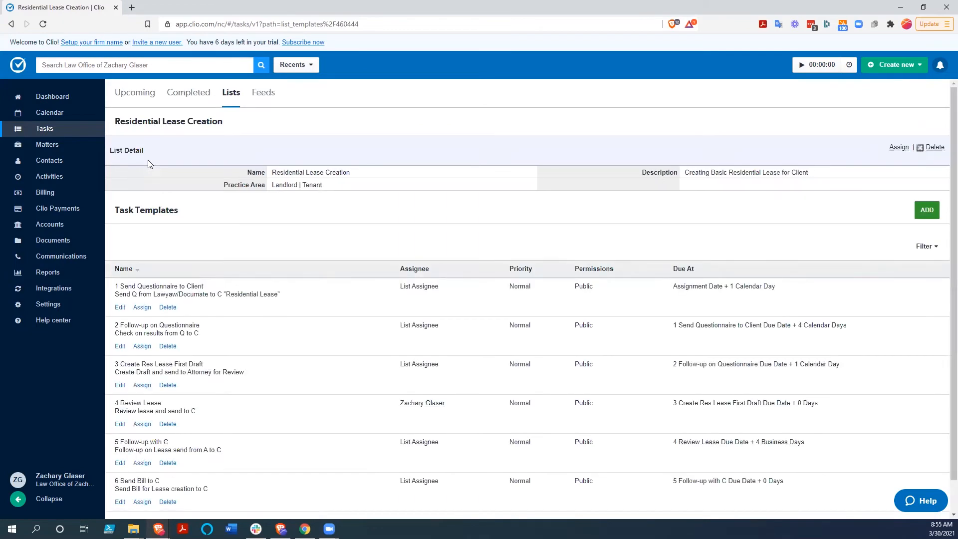
{"action": "mouse_move", "coordinate": [284, 212]}
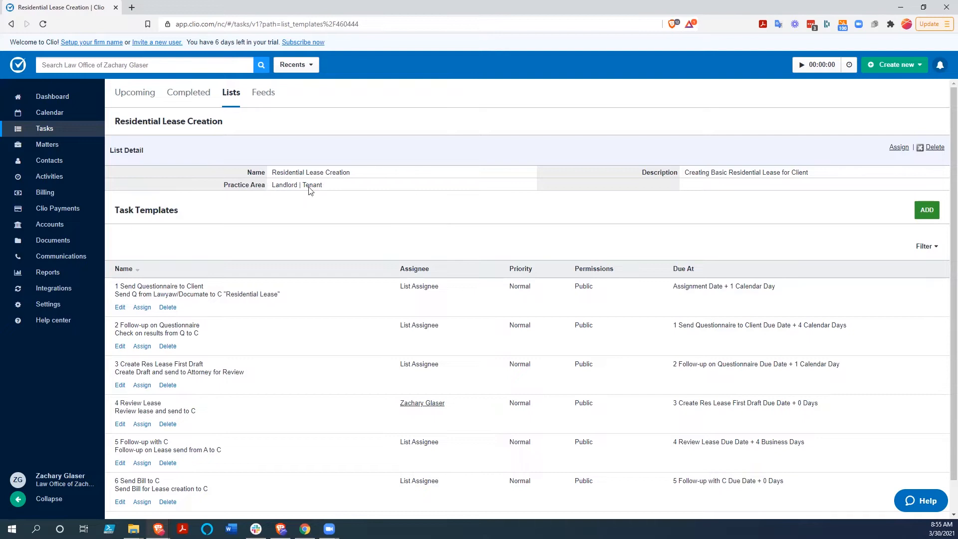
{"action": "mouse_move", "coordinate": [267, 224]}
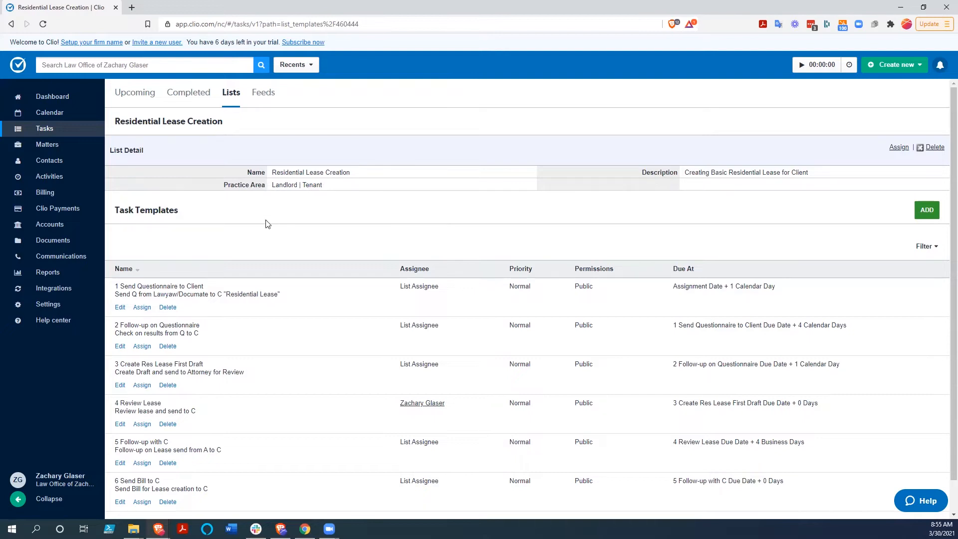
{"action": "scroll", "scroll_direction": "down", "scroll_amount": 3}
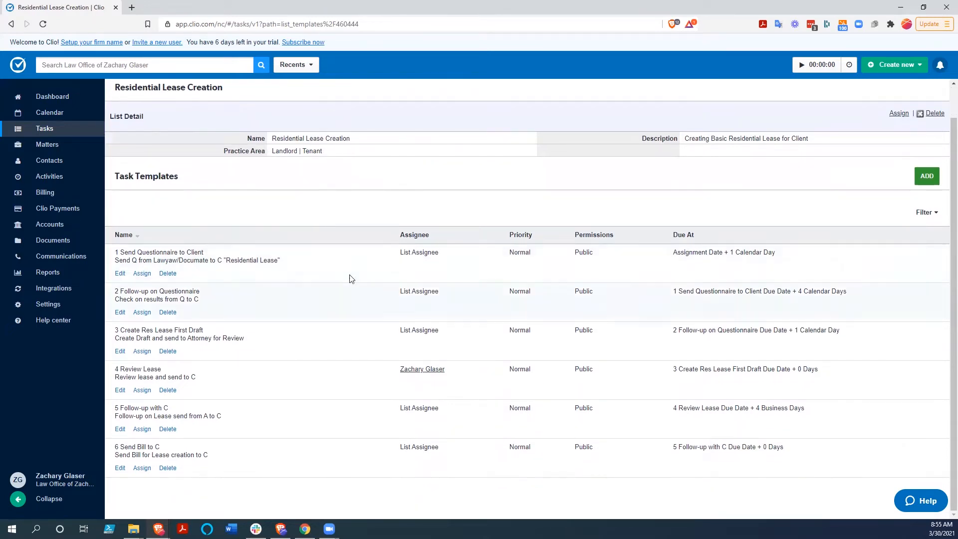
{"action": "mouse_move", "coordinate": [226, 460]}
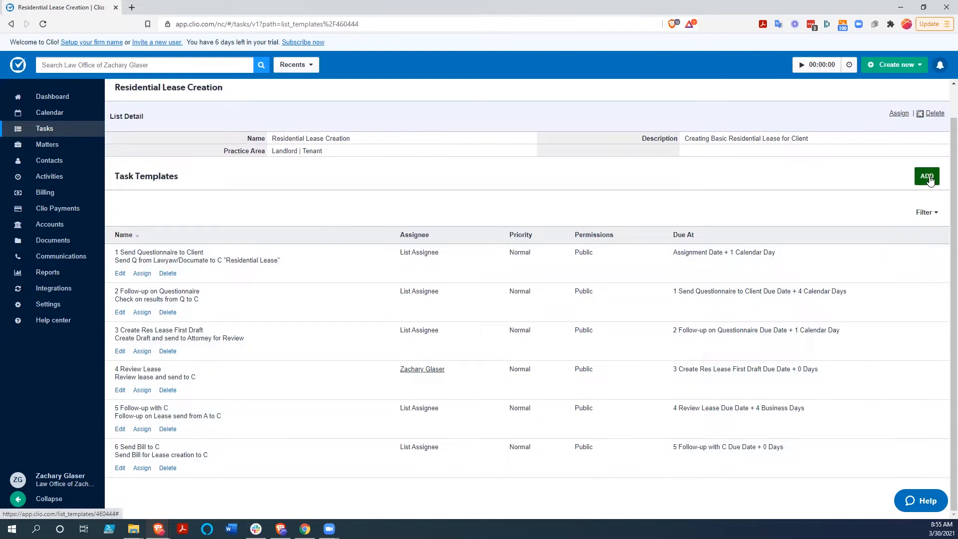
{"action": "mouse_move", "coordinate": [248, 191]}
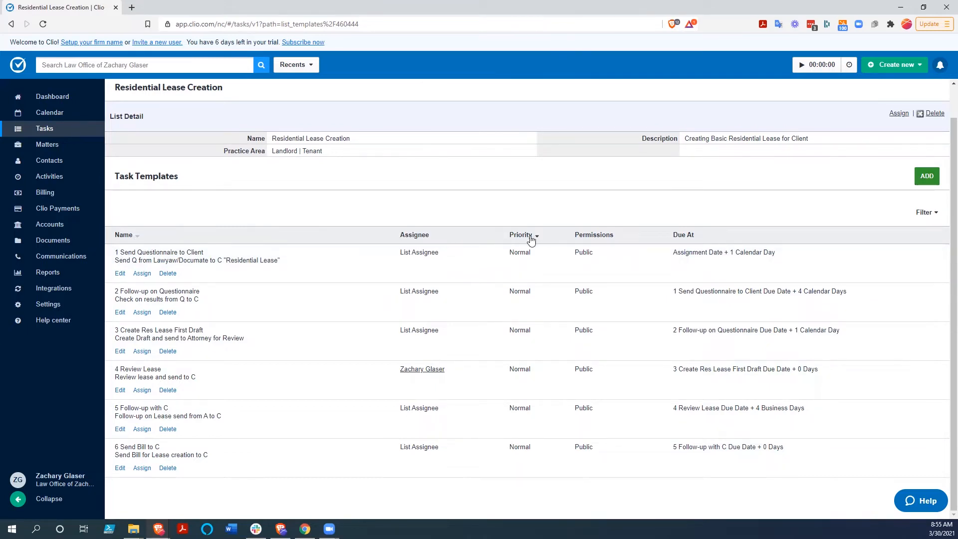
{"action": "mouse_move", "coordinate": [620, 241]}
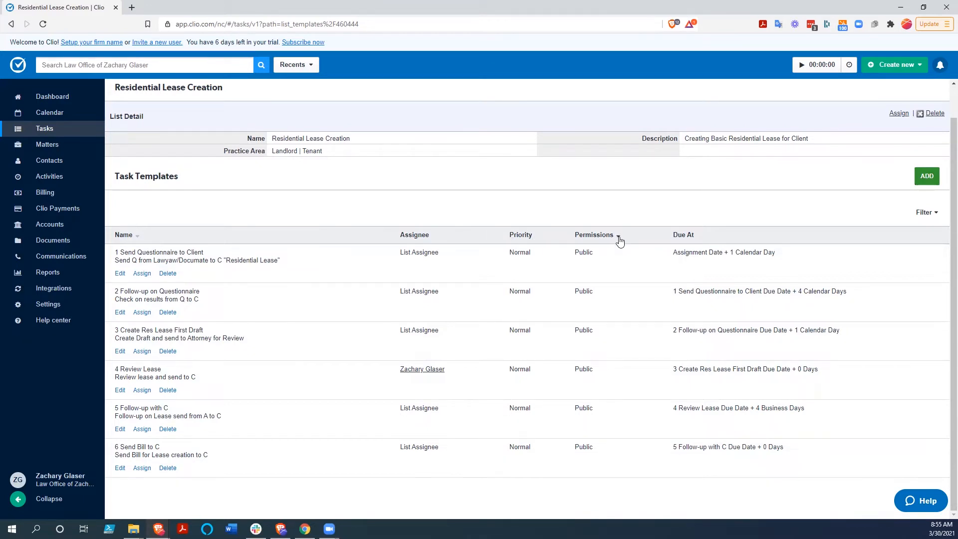
{"action": "mouse_move", "coordinate": [704, 239]}
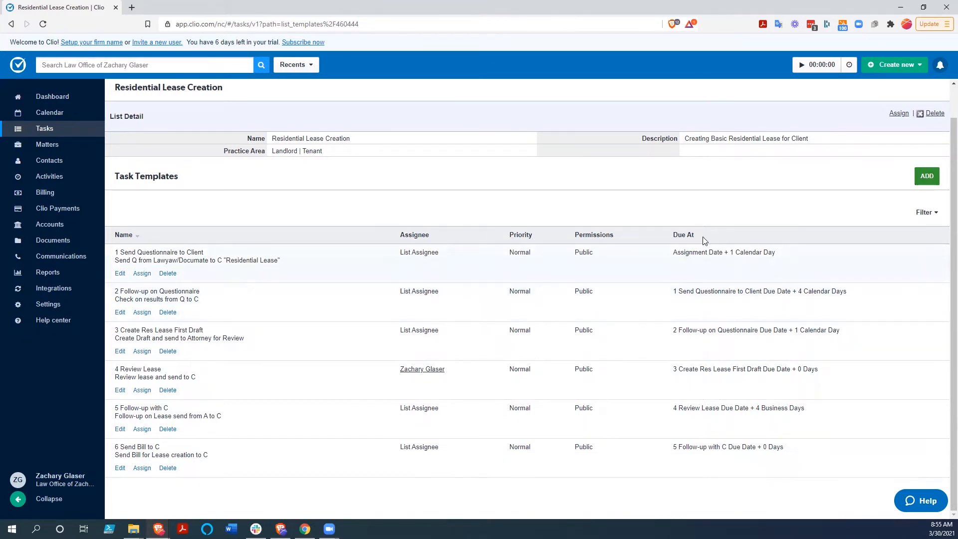
{"action": "mouse_move", "coordinate": [685, 237]}
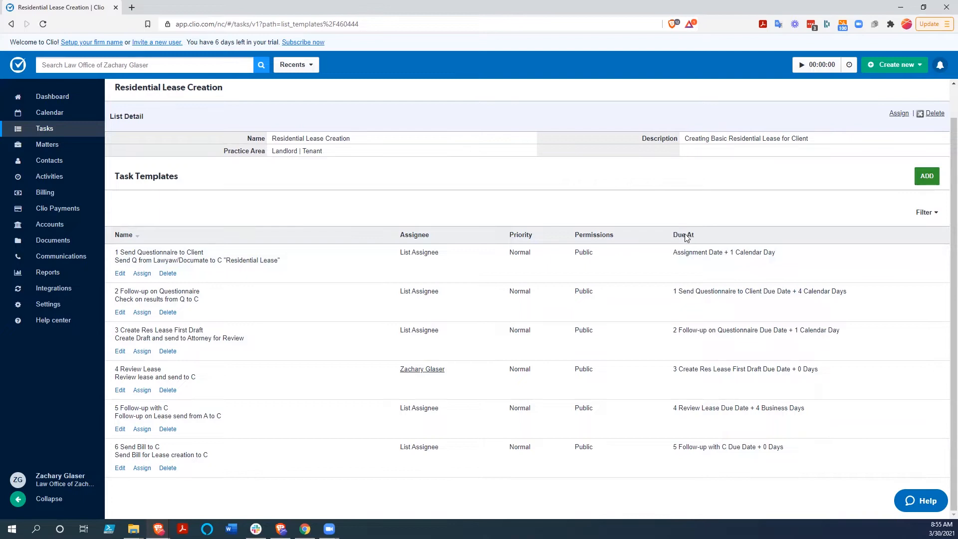
{"action": "mouse_move", "coordinate": [222, 231]}
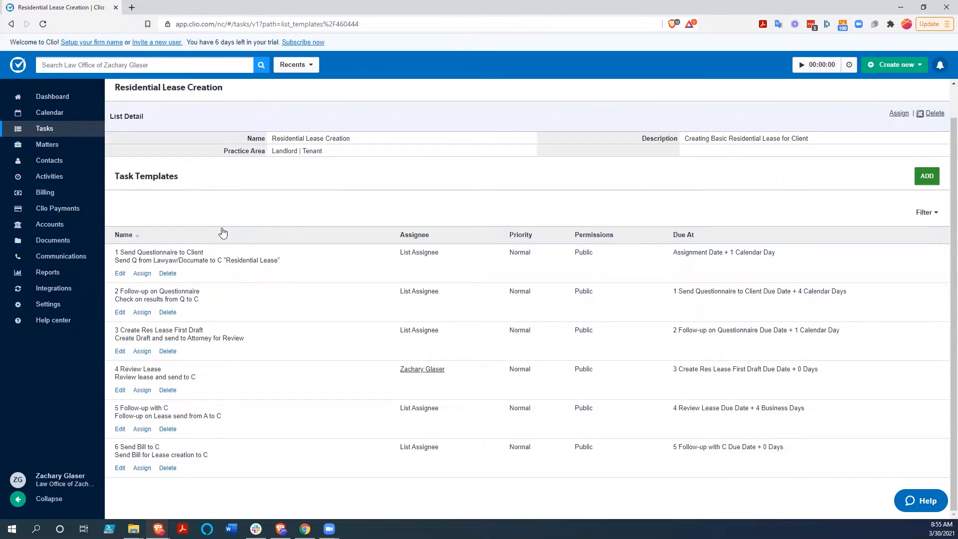
{"action": "mouse_move", "coordinate": [217, 228]}
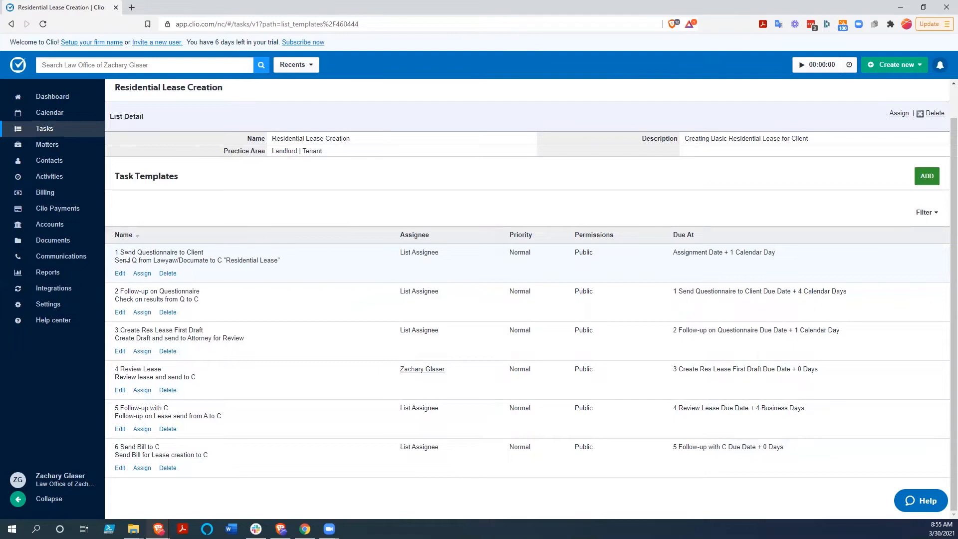
{"action": "mouse_move", "coordinate": [131, 273]}
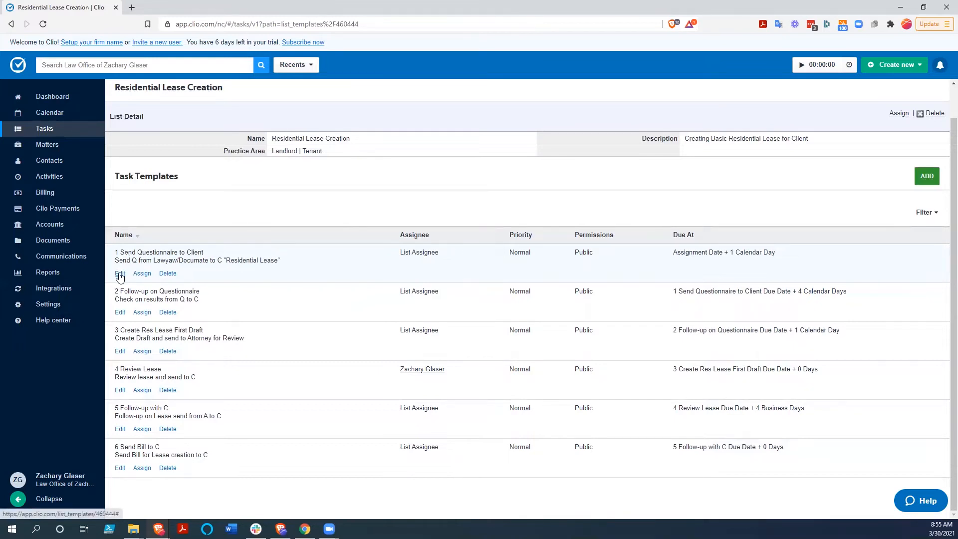
Change Send Questionnaire to Client's due offset from 1 to 0 calendar days and save.
{"action": "left_click", "coordinate": [120, 273]}
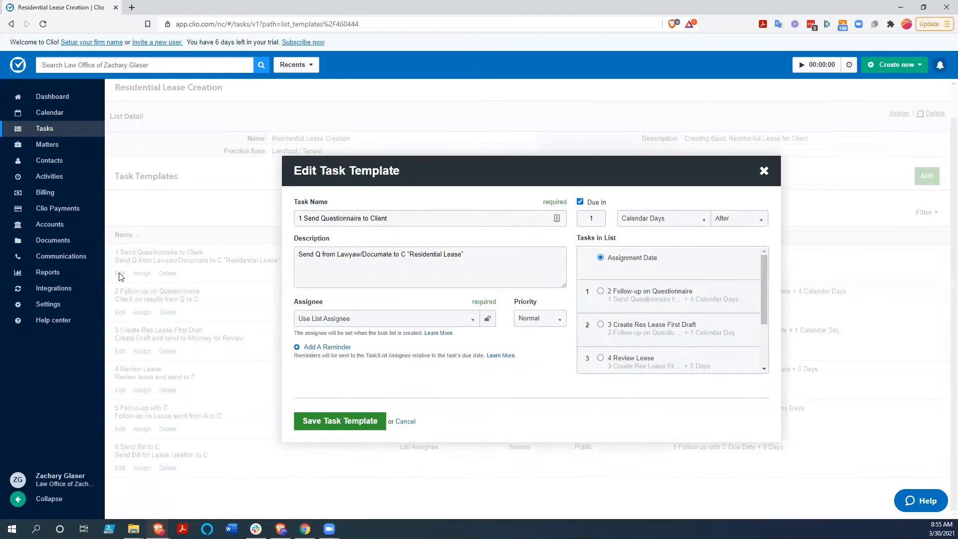
{"action": "mouse_move", "coordinate": [365, 232]}
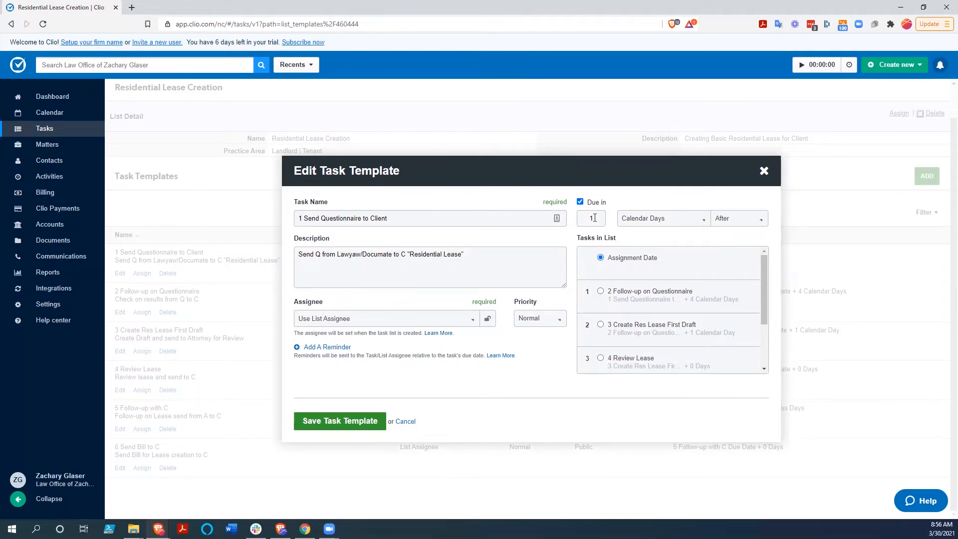
{"action": "type", "text": "0"}
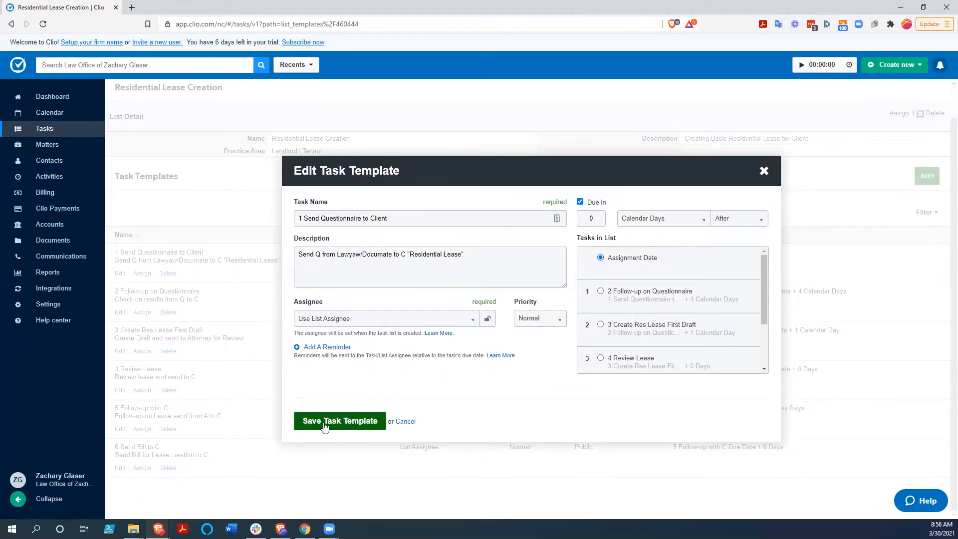
{"action": "left_click", "coordinate": [340, 422]}
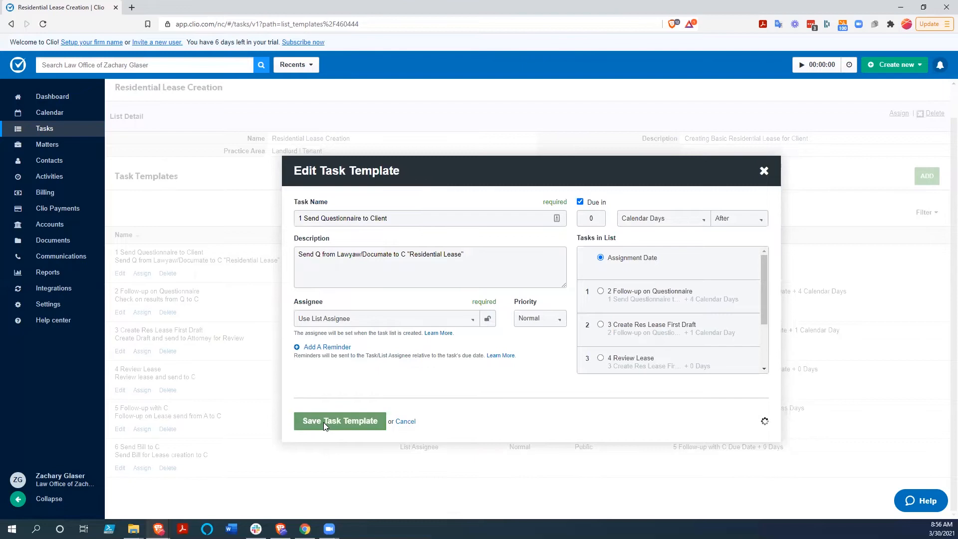
Confirm Send Questionnaire to Client now shows as due on the Assignment Date.
{"action": "left_click", "coordinate": [340, 421]}
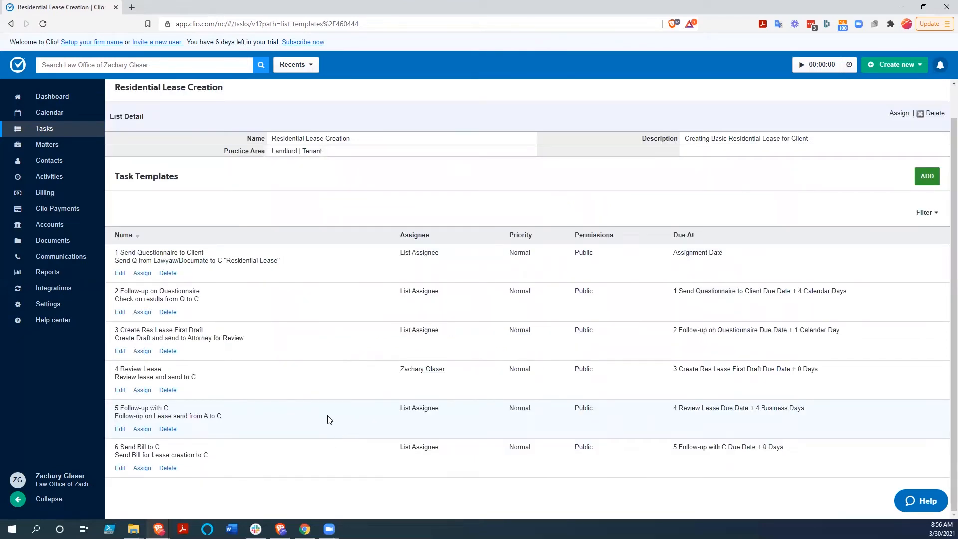
{"action": "mouse_move", "coordinate": [700, 252]}
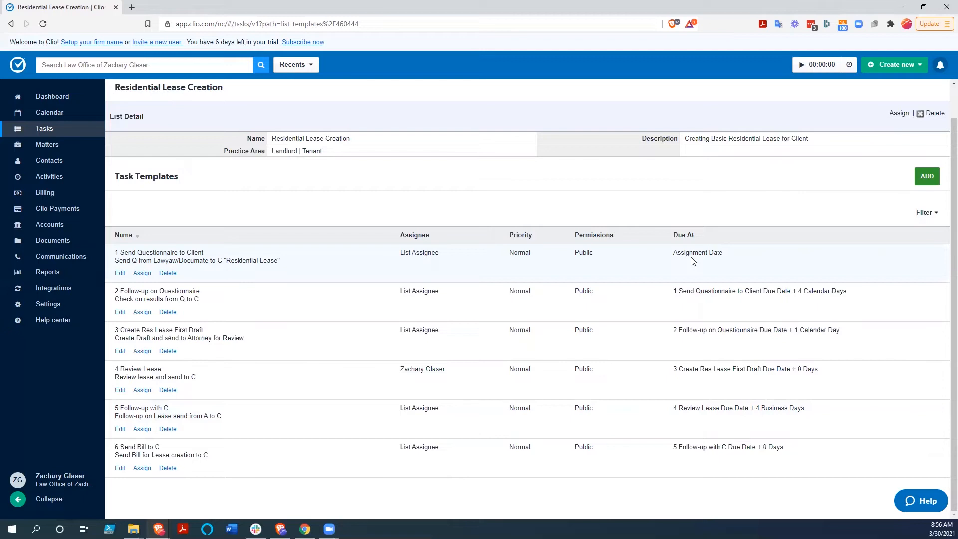
{"action": "mouse_move", "coordinate": [679, 267]}
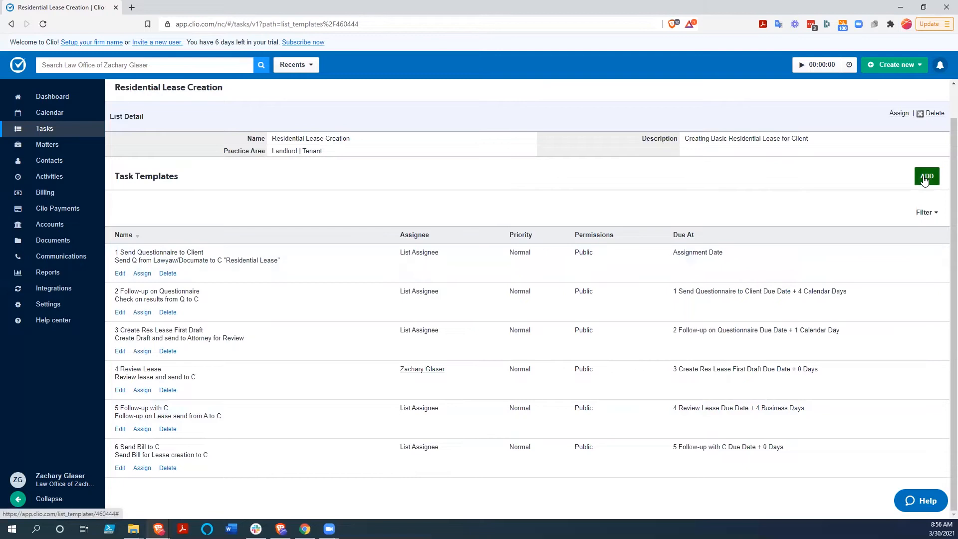
Draft a Follow up with Client template due 5 business days after Send Bill to C.
{"action": "left_click", "coordinate": [927, 176]}
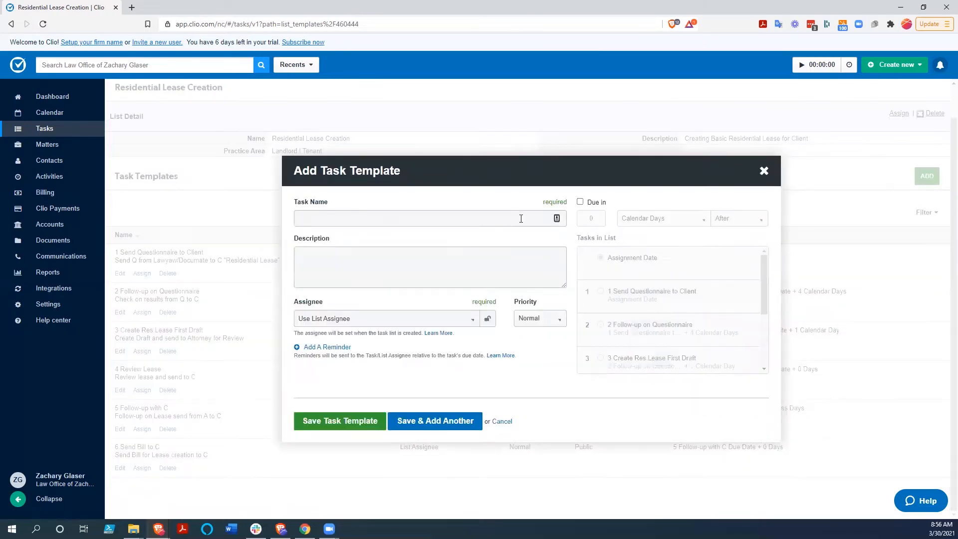
{"action": "type", "text": "Follow up with Client"}
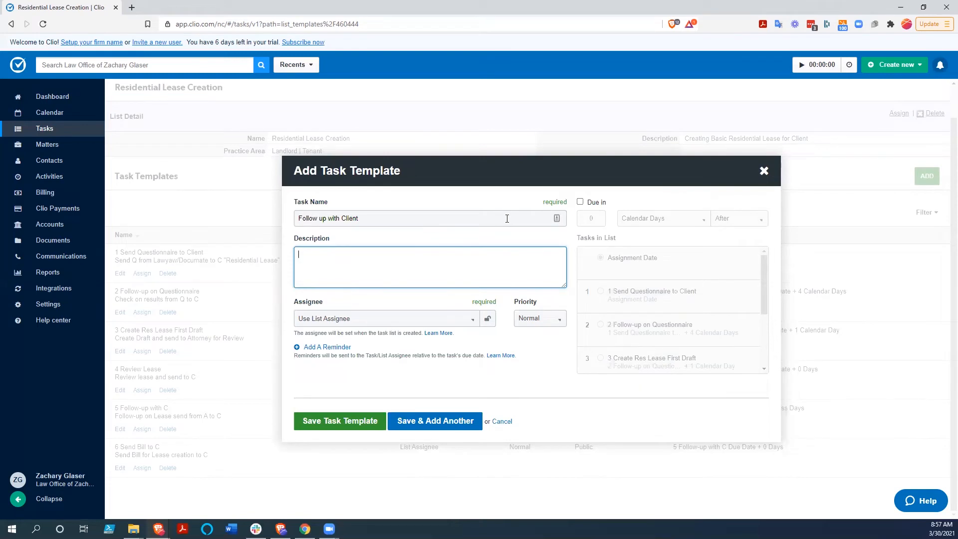
{"action": "type", "text": "Follup"}
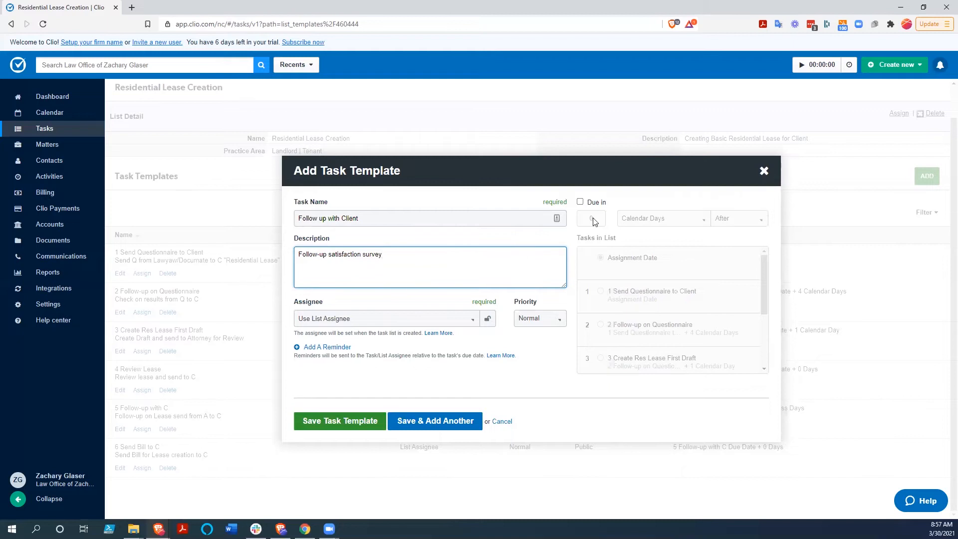
{"action": "left_click", "coordinate": [580, 202]}
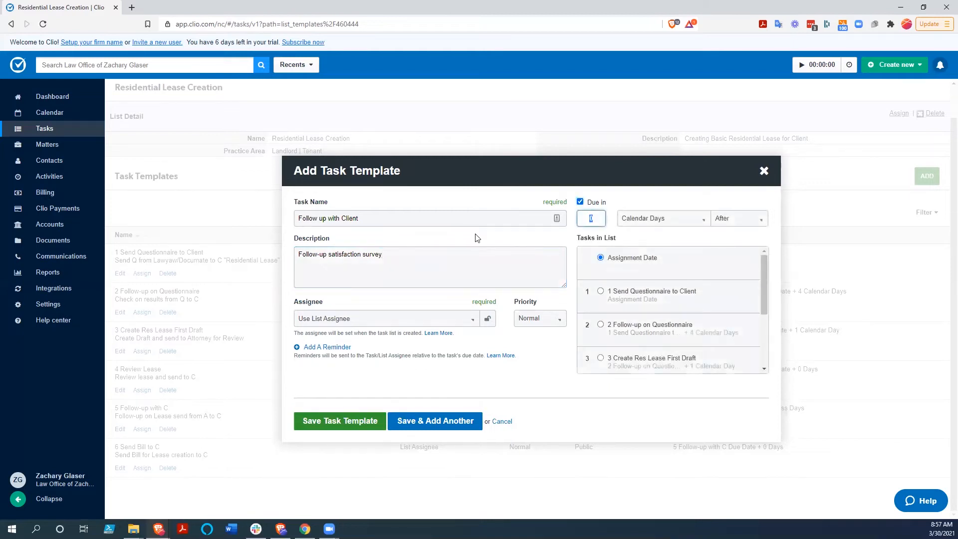
{"action": "type", "text": "5"}
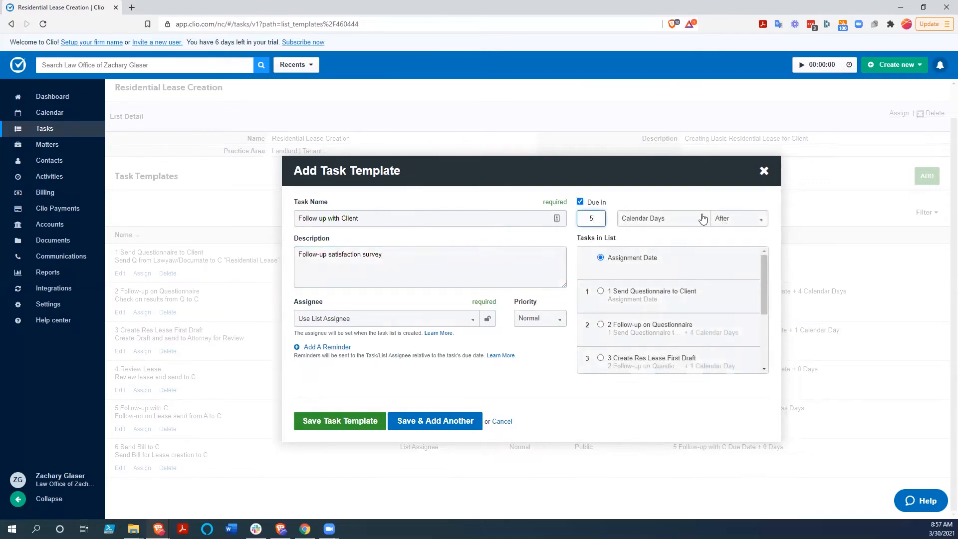
{"action": "left_click", "coordinate": [664, 219]}
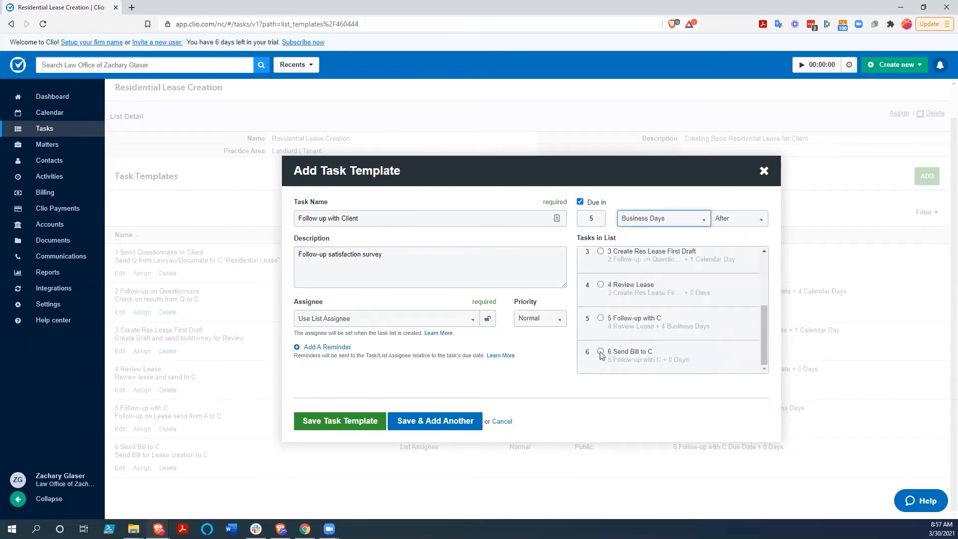
{"action": "left_click", "coordinate": [601, 351]}
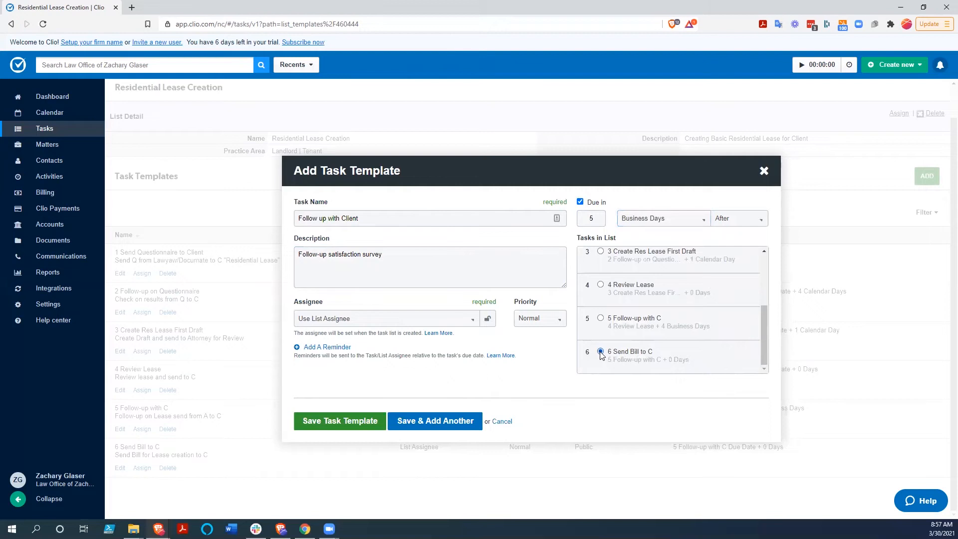
{"action": "mouse_move", "coordinate": [507, 359]}
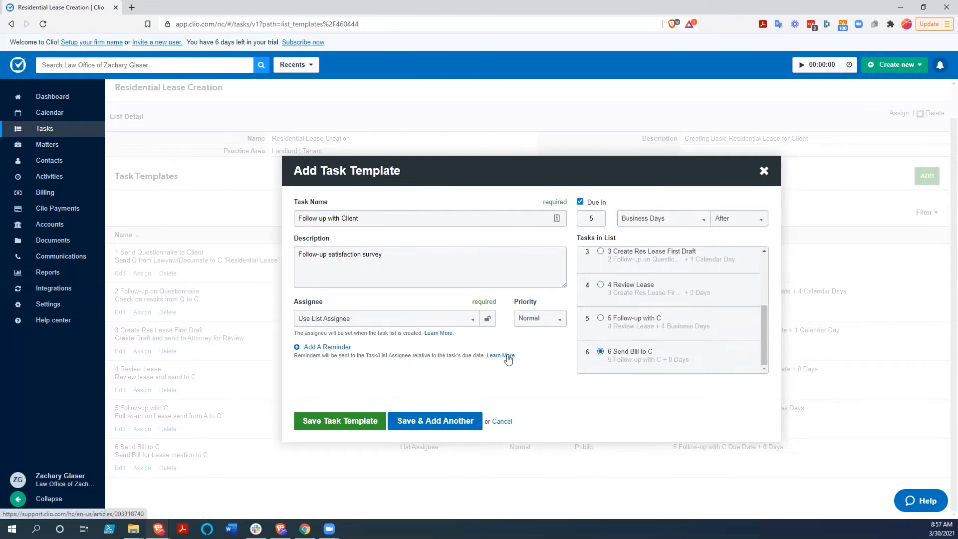
{"action": "mouse_move", "coordinate": [310, 364]}
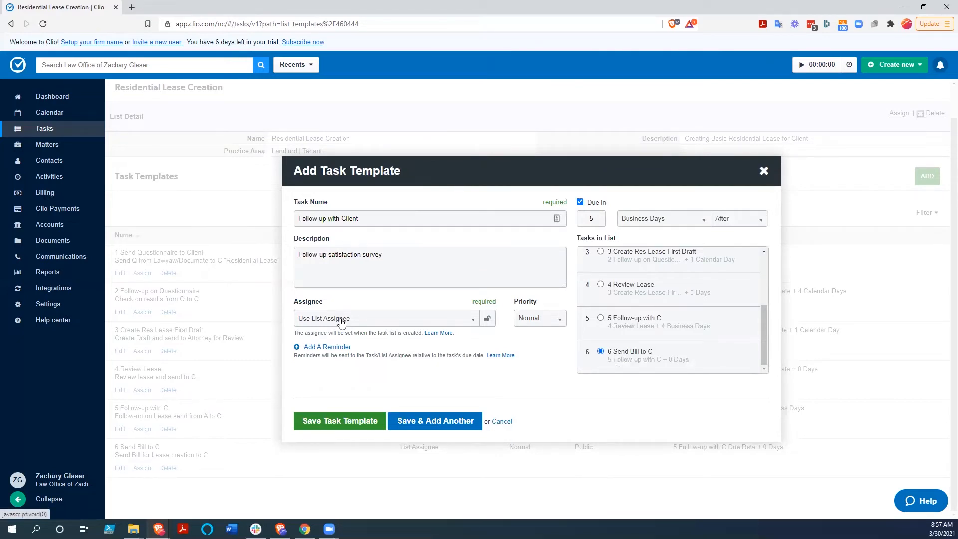
{"action": "left_click", "coordinate": [386, 318]}
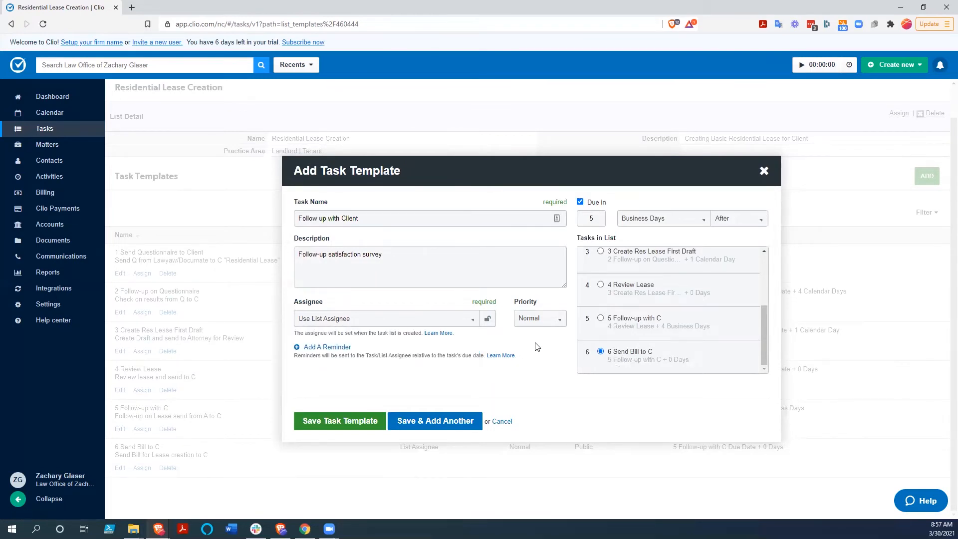
{"action": "mouse_move", "coordinate": [616, 293]}
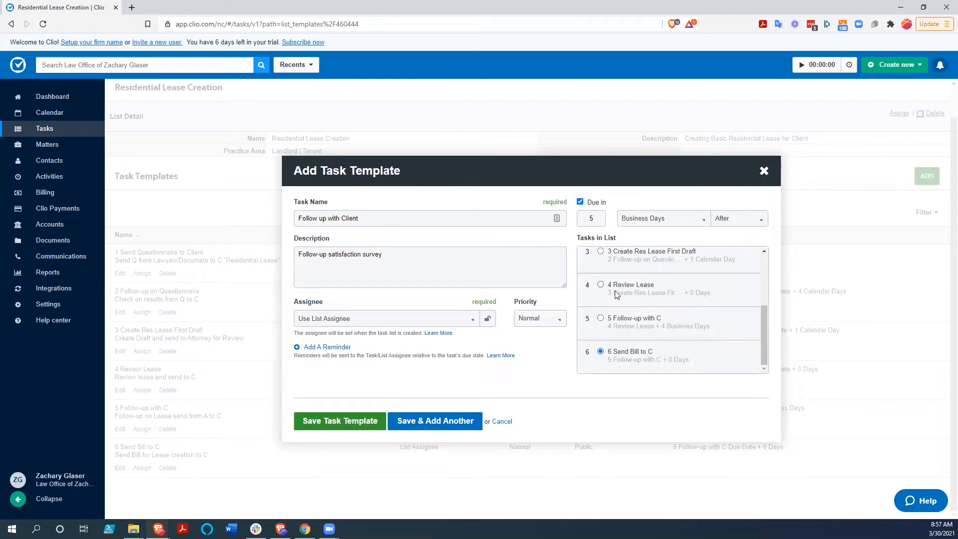
{"action": "mouse_move", "coordinate": [650, 287]}
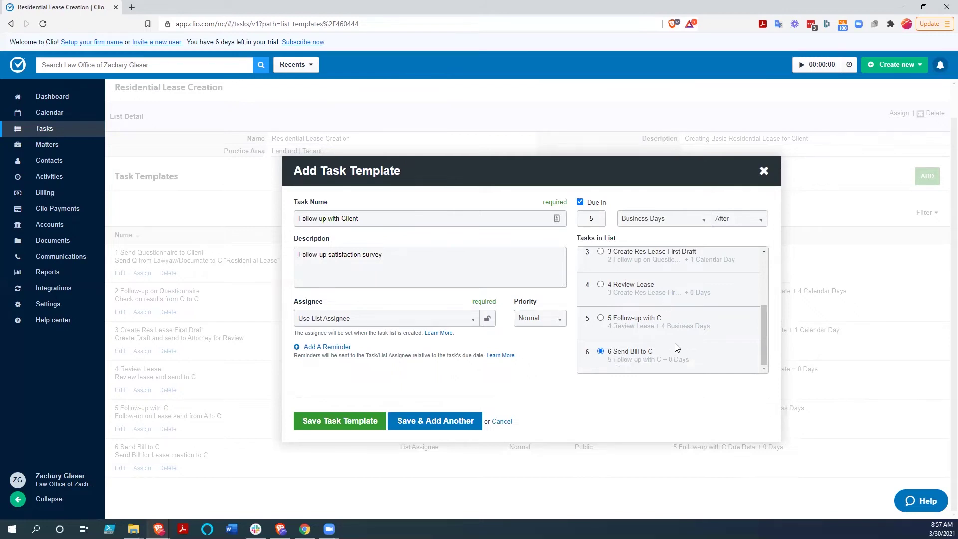
{"action": "mouse_move", "coordinate": [491, 384]}
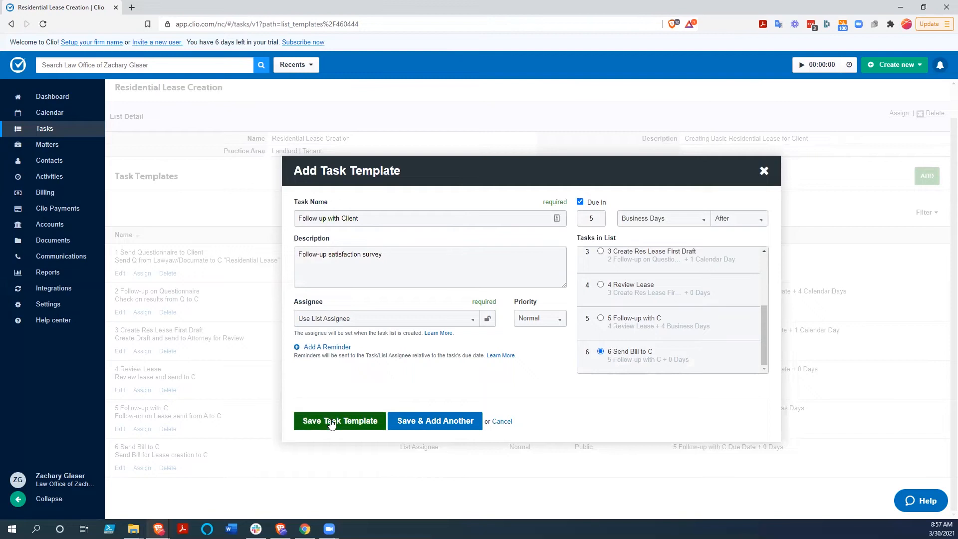
Save the follow-up template, rename it '7 Follow up with Client', and sort by name.
{"action": "left_click", "coordinate": [340, 421]}
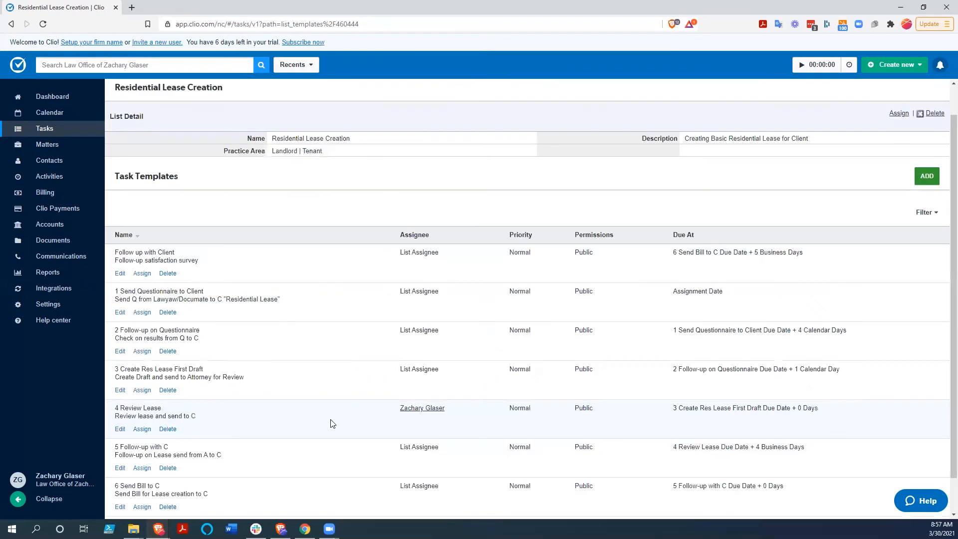
{"action": "scroll", "scroll_direction": "down", "scroll_amount": 3}
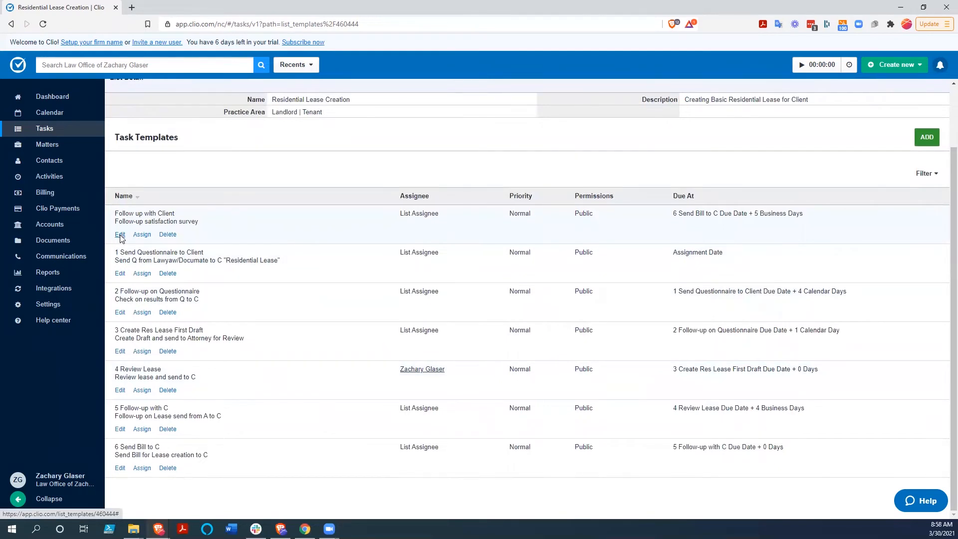
{"action": "left_click", "coordinate": [120, 234]}
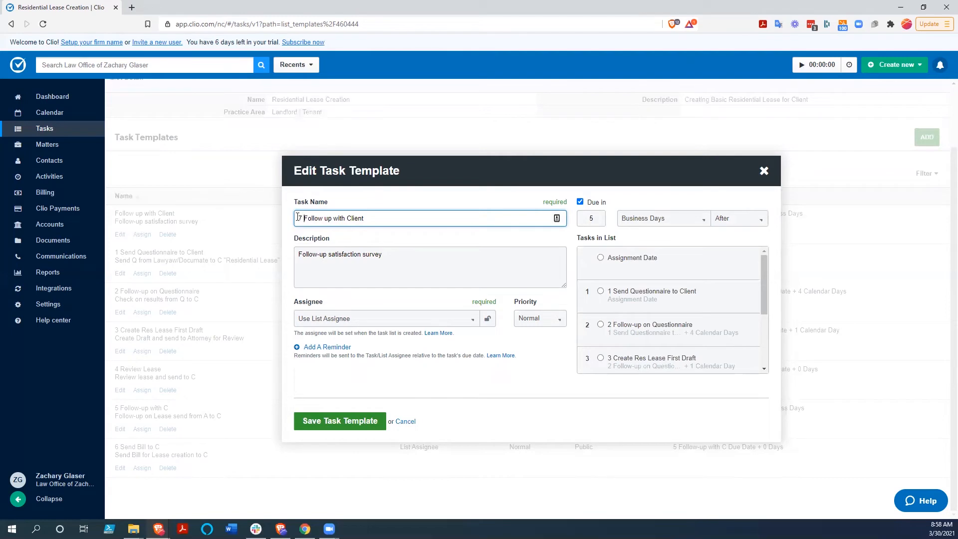
{"action": "left_click", "coordinate": [340, 420]}
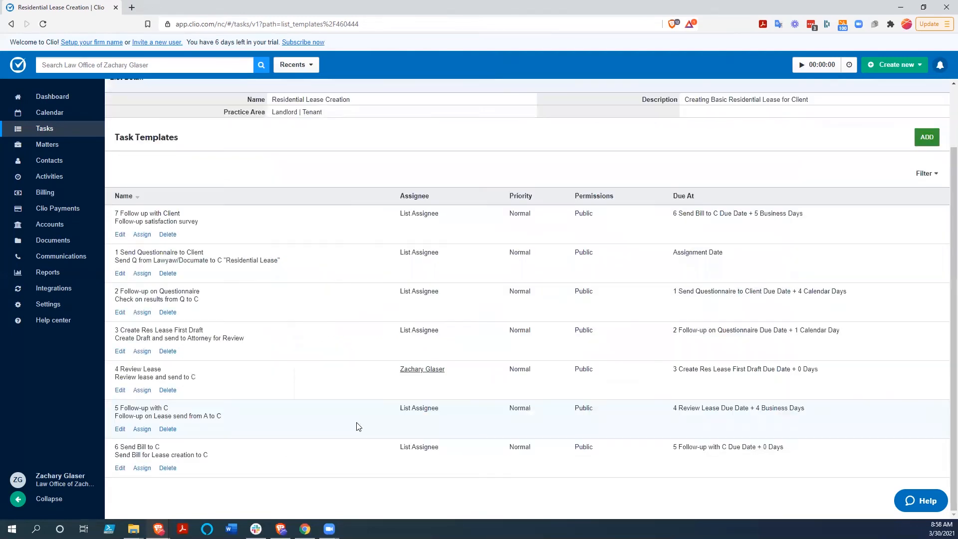
{"action": "left_click", "coordinate": [128, 196]}
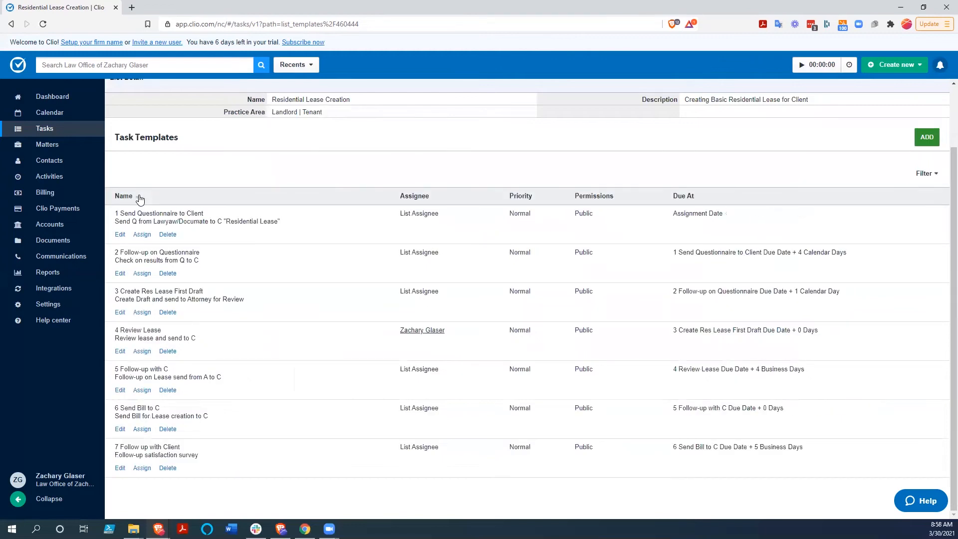
{"action": "left_click", "coordinate": [124, 195]}
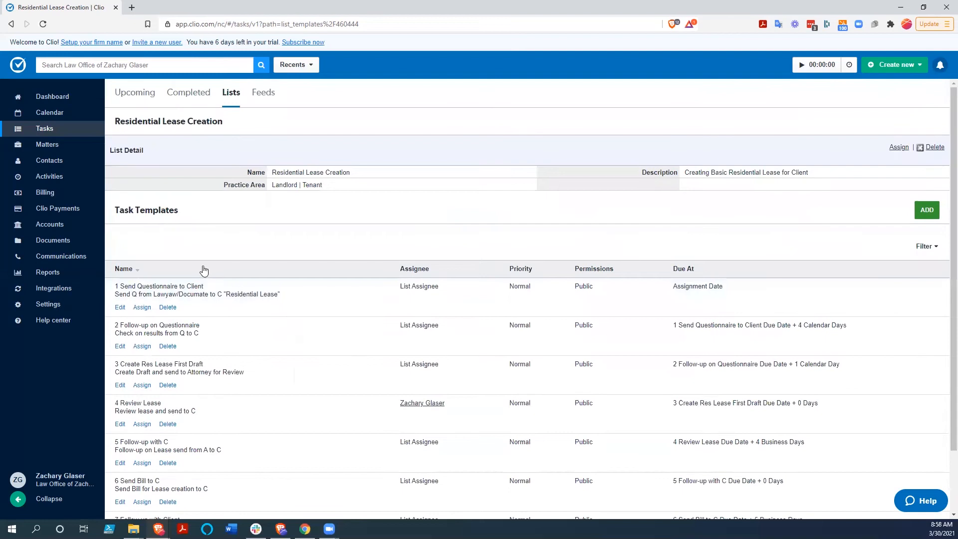
{"action": "mouse_move", "coordinate": [6, 119]}
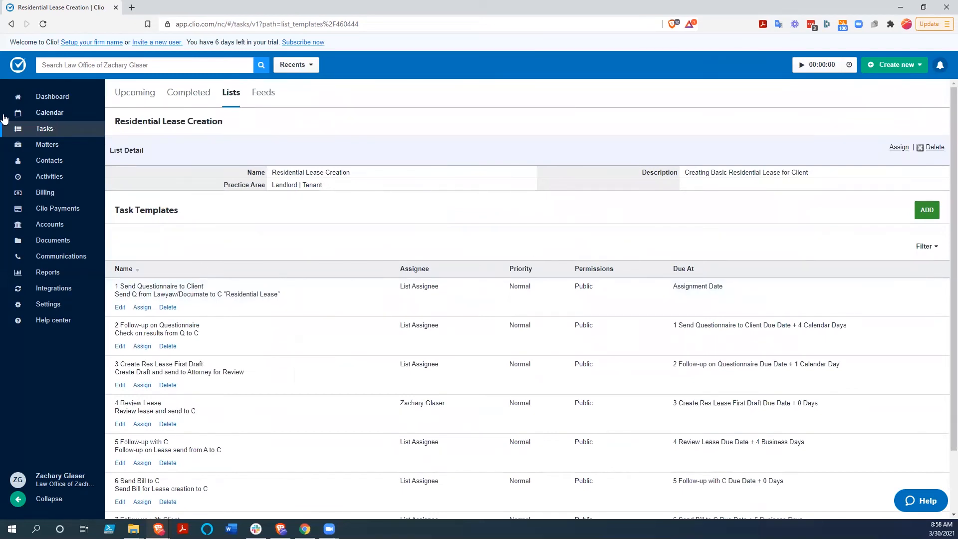
{"action": "mouse_move", "coordinate": [45, 144]}
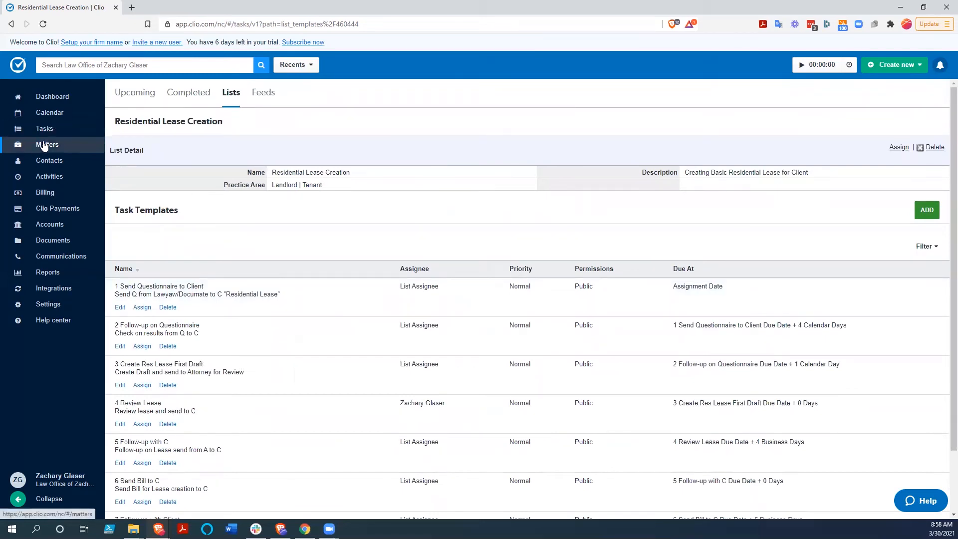
Go to Matters and start a new matter.
{"action": "left_click", "coordinate": [47, 144]}
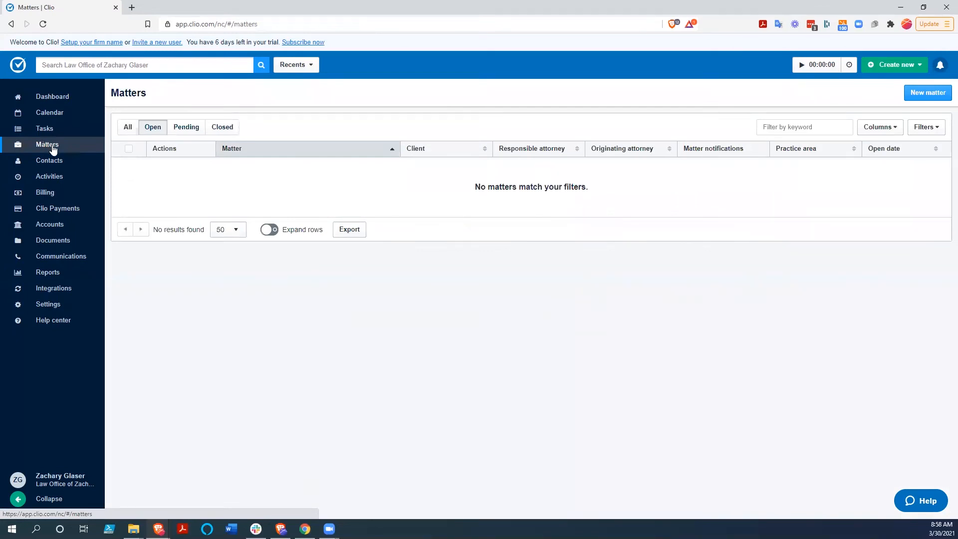
{"action": "mouse_move", "coordinate": [926, 96]}
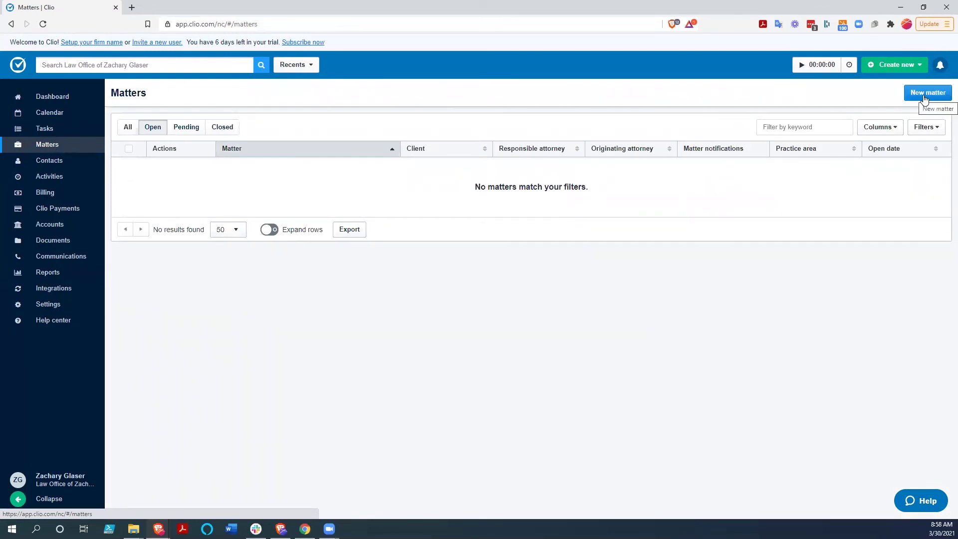
{"action": "left_click", "coordinate": [928, 93]}
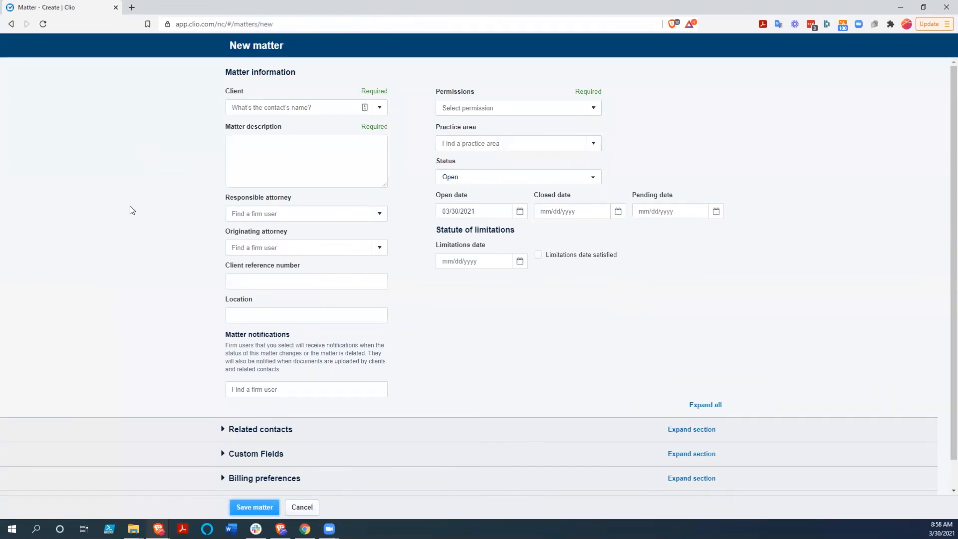
{"action": "mouse_move", "coordinate": [185, 144]}
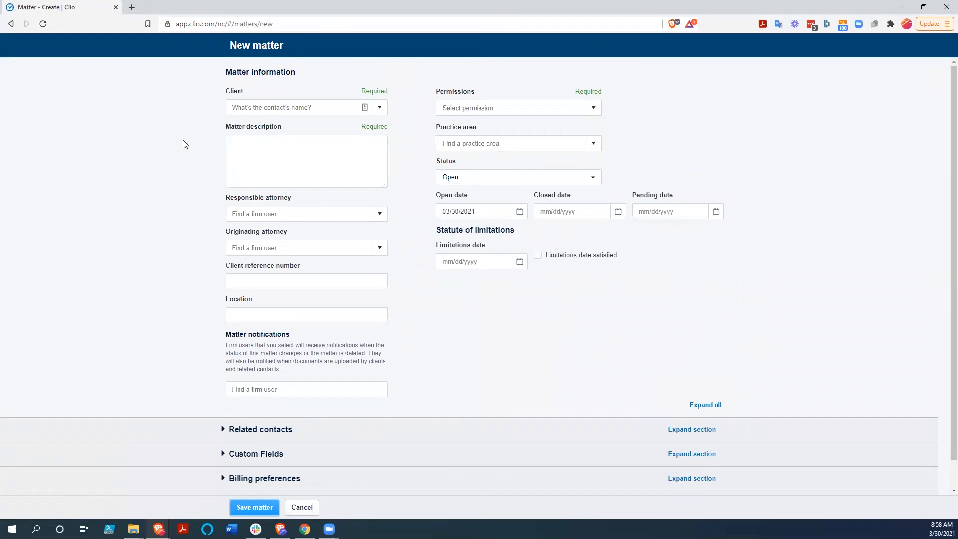
Set client Stan Laurel, 'Residential Lease' description, Everyone permissions, Landlord | Tenant practice area.
{"action": "left_click", "coordinate": [298, 107]}
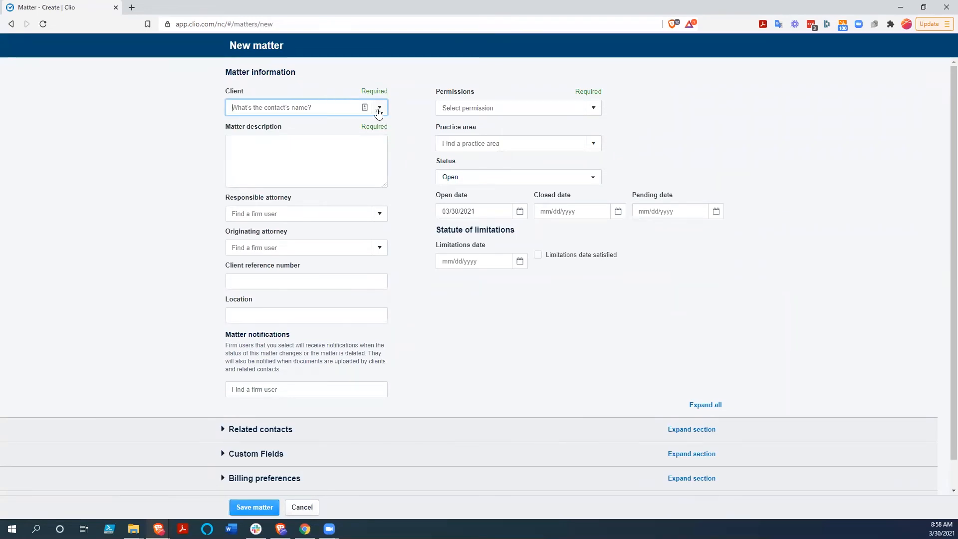
{"action": "left_click", "coordinate": [379, 107]}
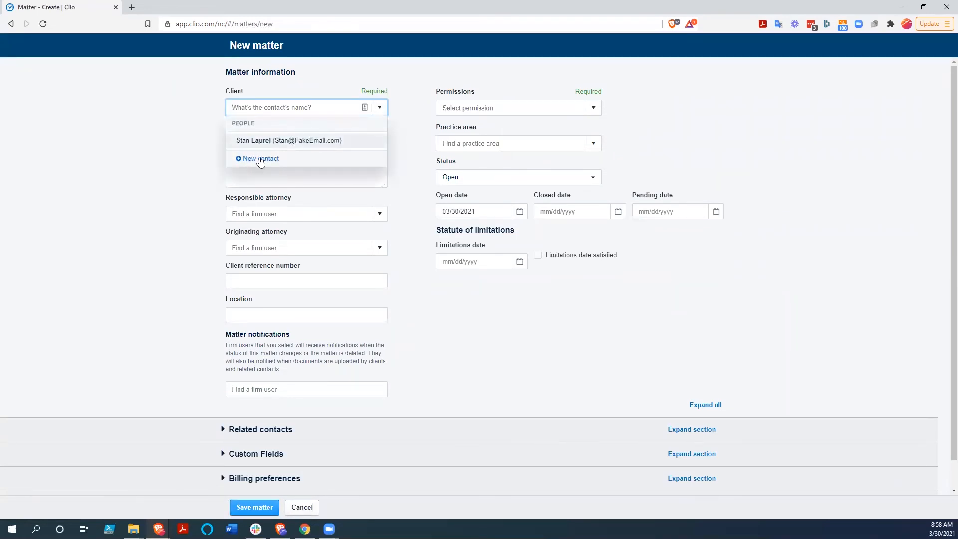
{"action": "left_click", "coordinate": [288, 140]}
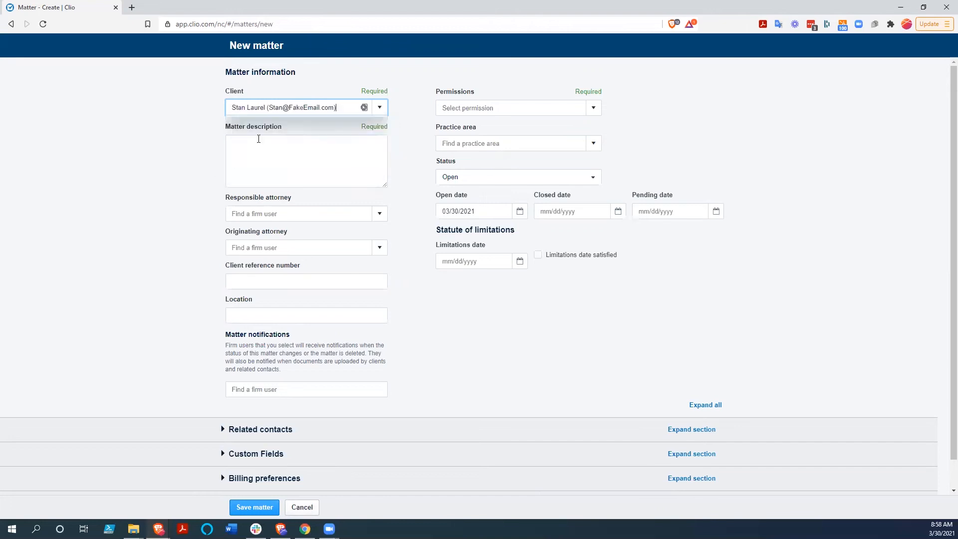
{"action": "left_click", "coordinate": [307, 160]}
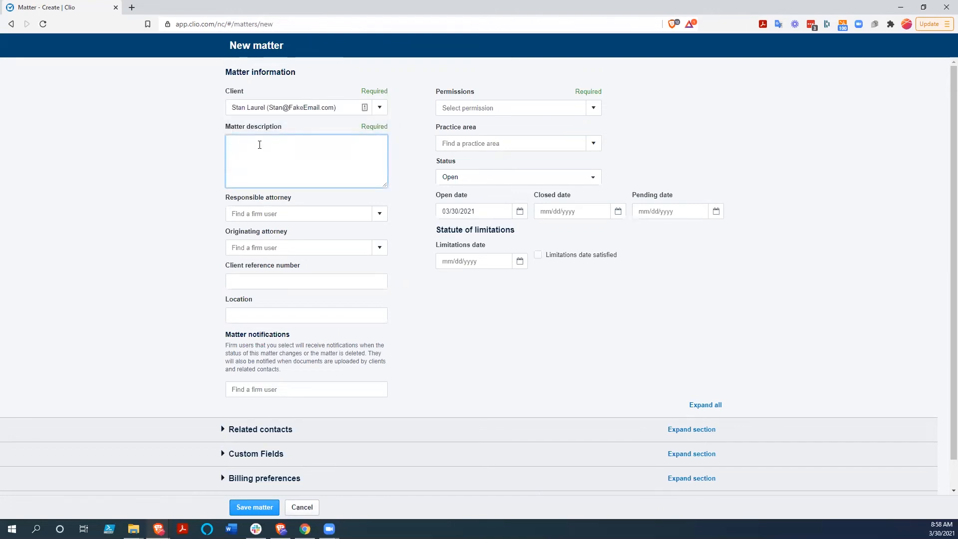
{"action": "type", "text": "Residential"}
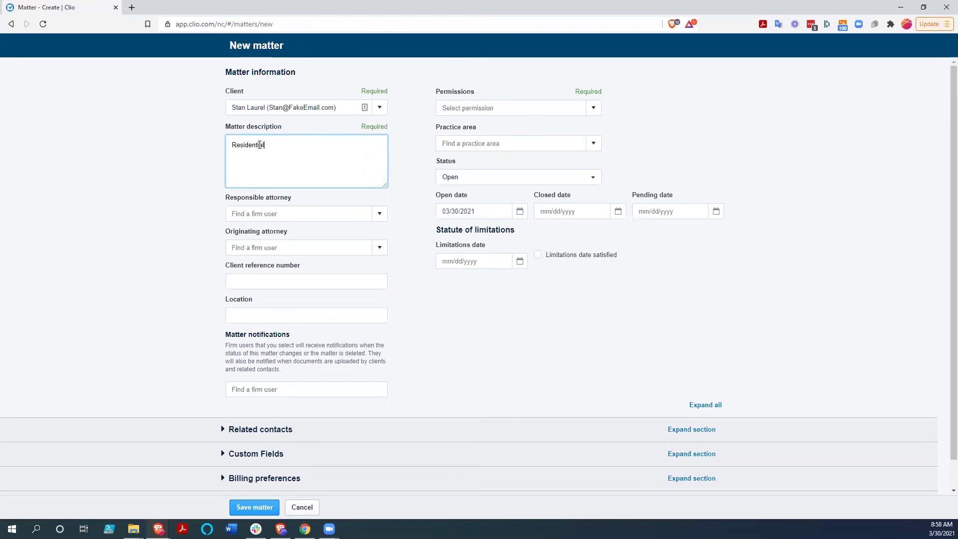
{"action": "type", "text": "Lease"}
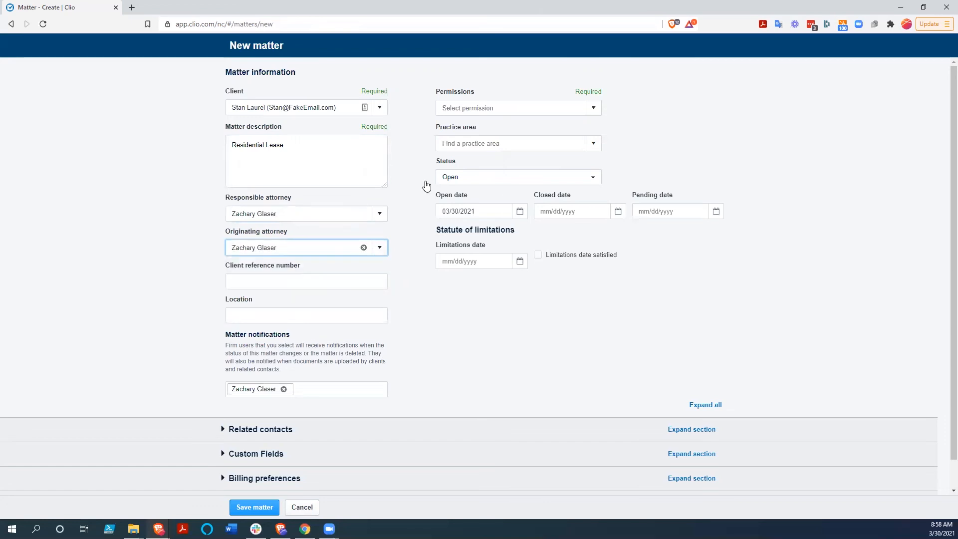
{"action": "type", "text": "Everyone"}
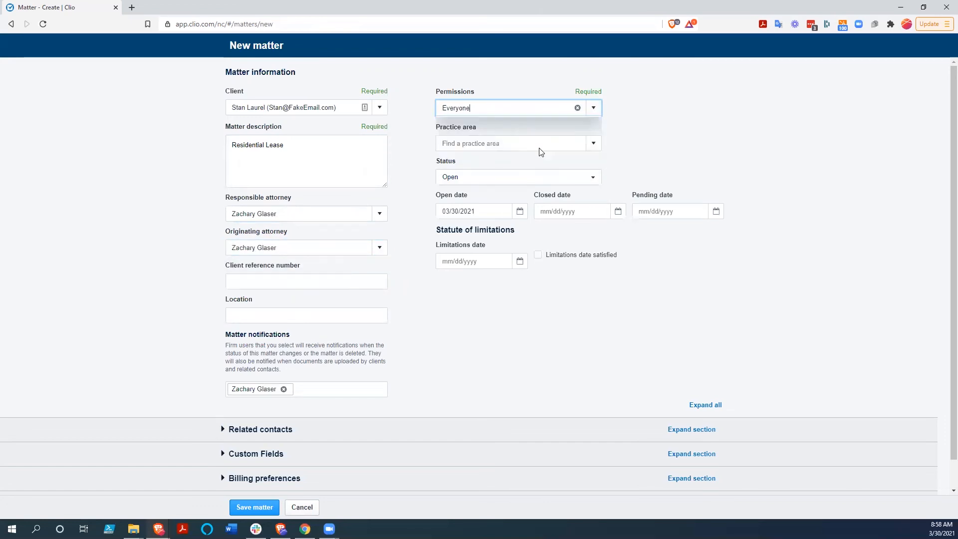
{"action": "left_click", "coordinate": [518, 144]}
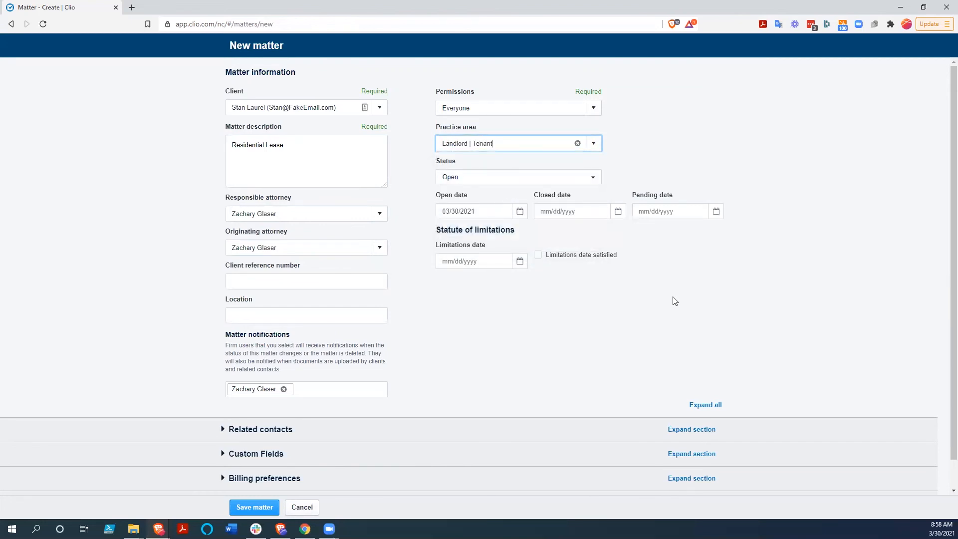
{"action": "mouse_move", "coordinate": [621, 313]}
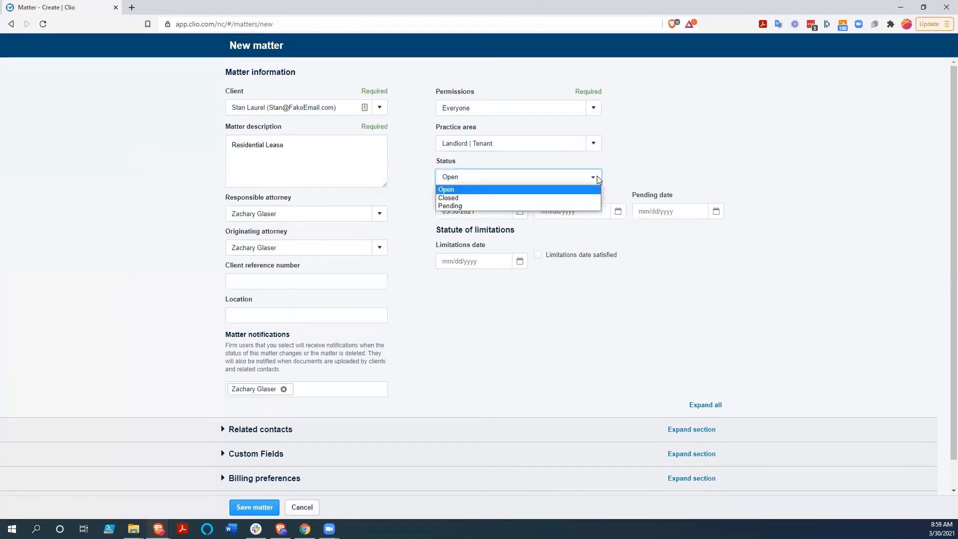
{"action": "mouse_move", "coordinate": [452, 198]}
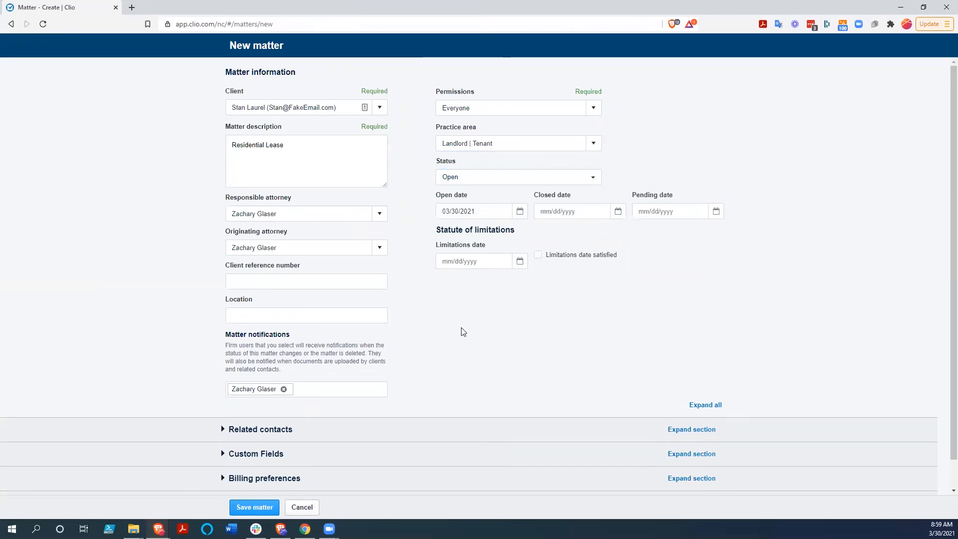
Switch billing to a $300.00 flat rate with the Residential Lease category.
{"action": "scroll", "scroll_direction": "down", "scroll_amount": 3}
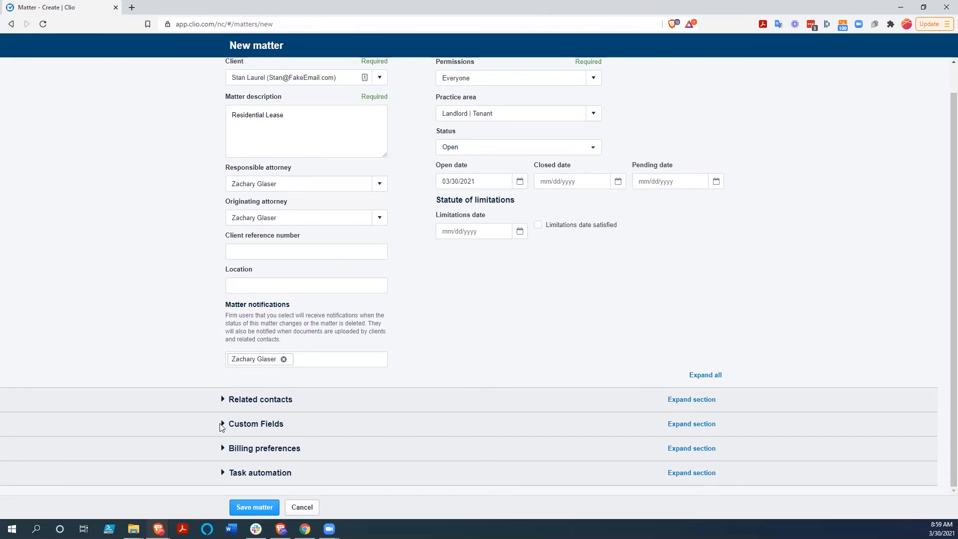
{"action": "mouse_move", "coordinate": [223, 453]}
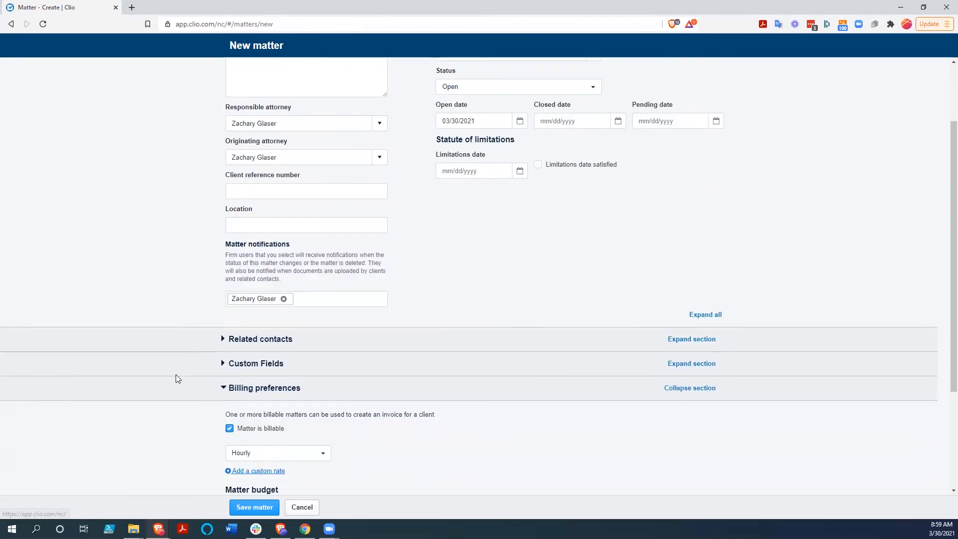
{"action": "scroll", "scroll_direction": "down", "scroll_amount": 3}
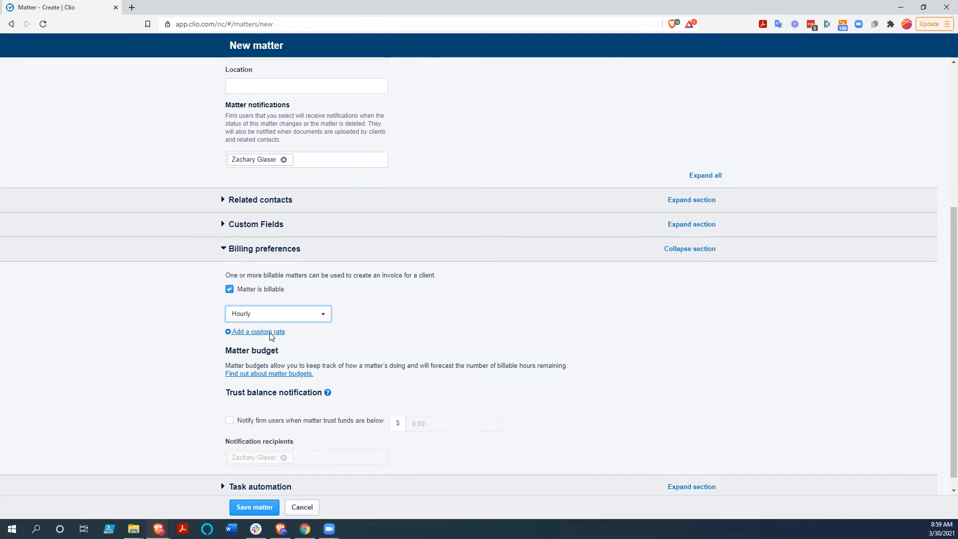
{"action": "left_click", "coordinate": [278, 314]}
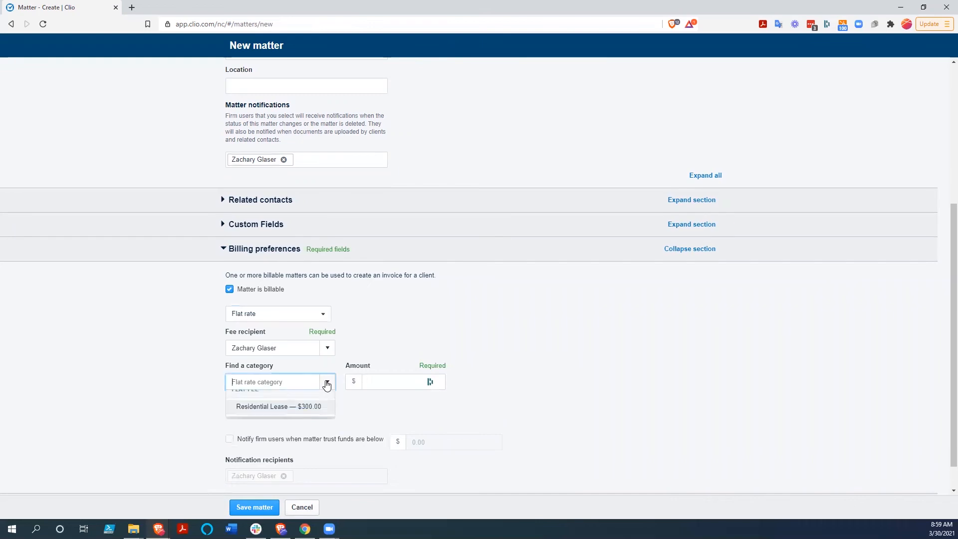
{"action": "left_click", "coordinate": [280, 407]}
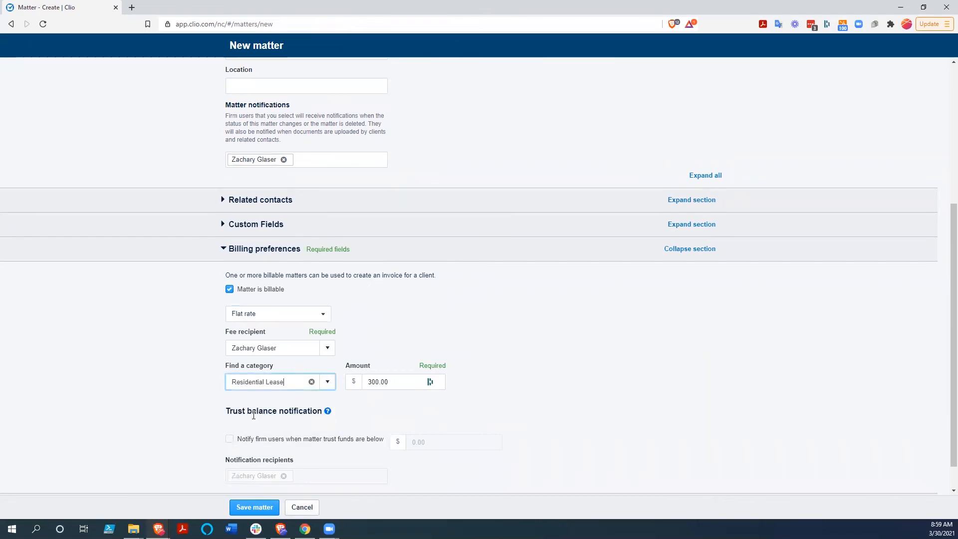
{"action": "mouse_move", "coordinate": [557, 359]}
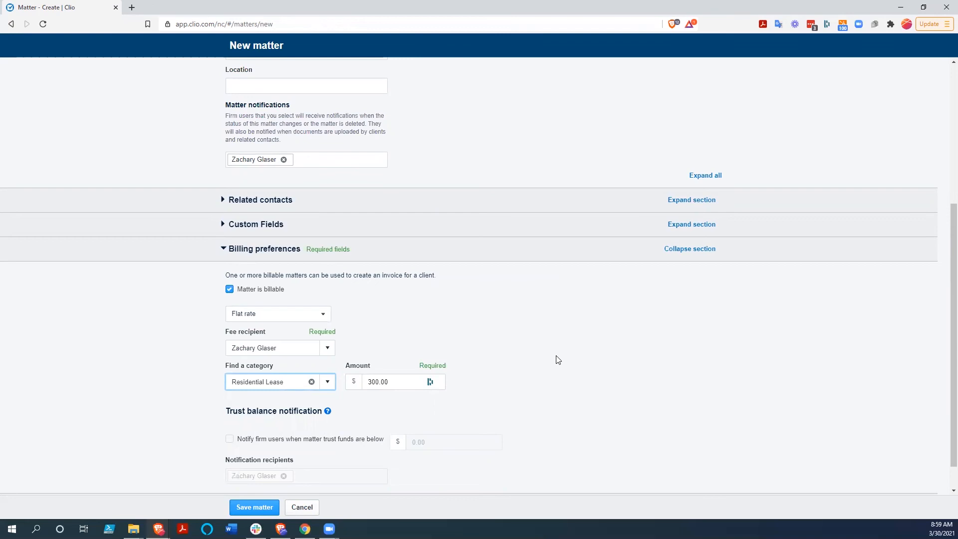
{"action": "scroll", "scroll_direction": "down", "scroll_amount": 3}
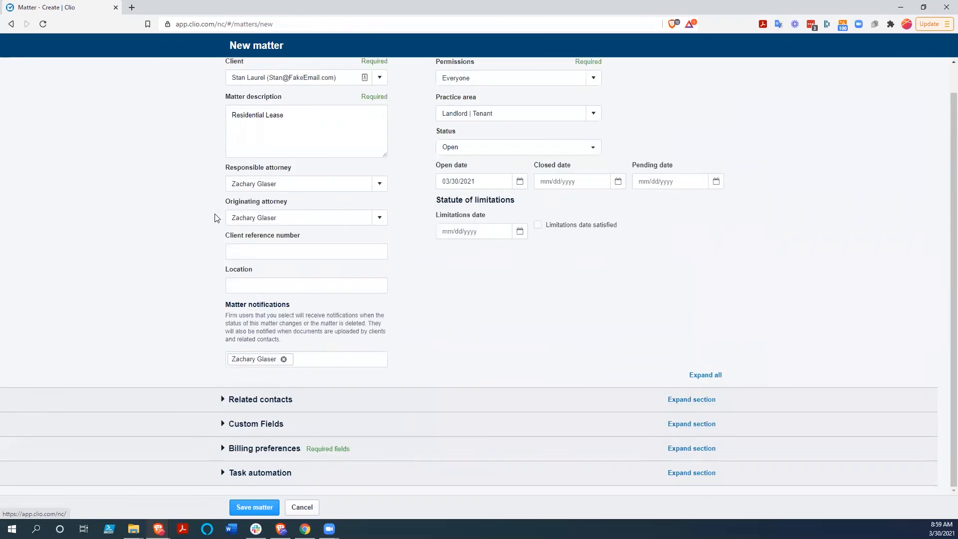
Attach the Residential Lease Creation task list under Task automation and save the matter.
{"action": "left_click", "coordinate": [261, 472]}
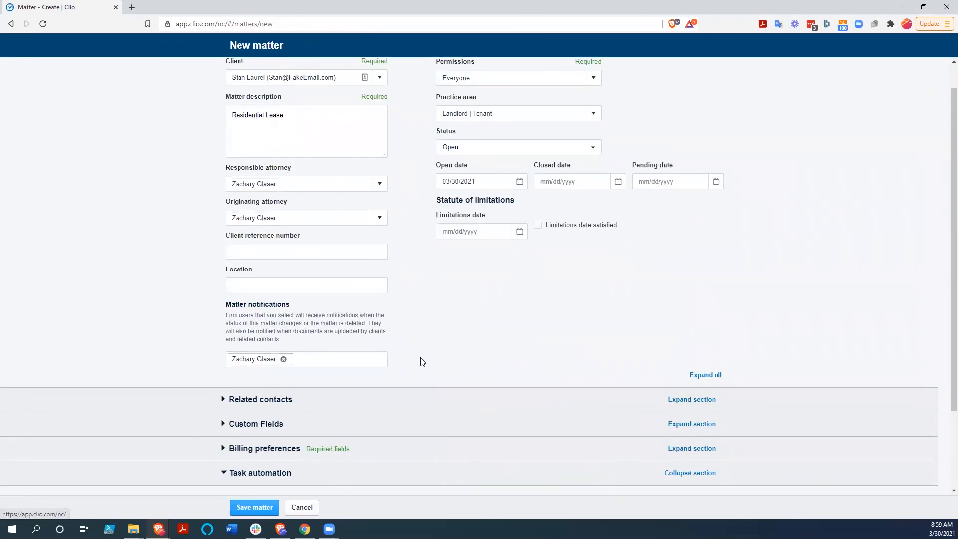
{"action": "scroll", "scroll_direction": "down", "scroll_amount": 3}
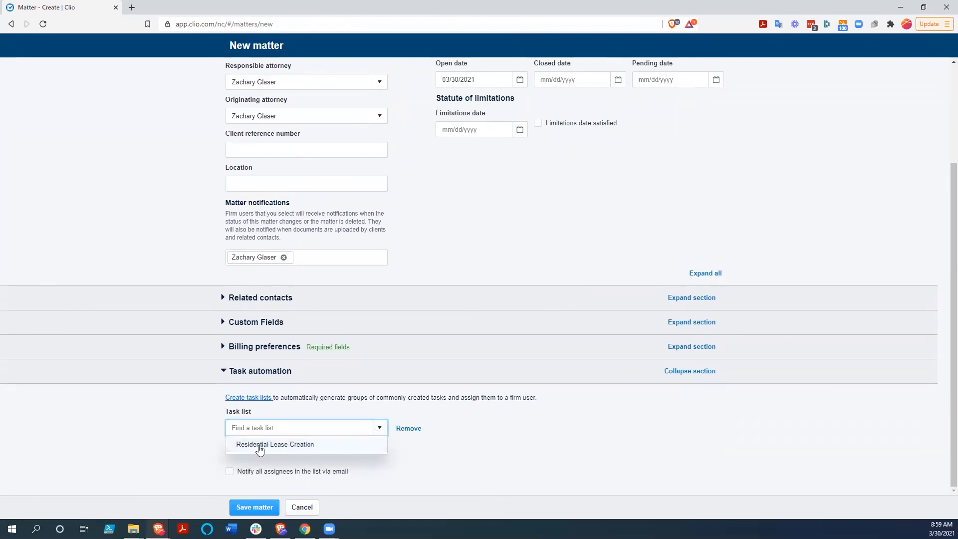
{"action": "left_click", "coordinate": [275, 444]}
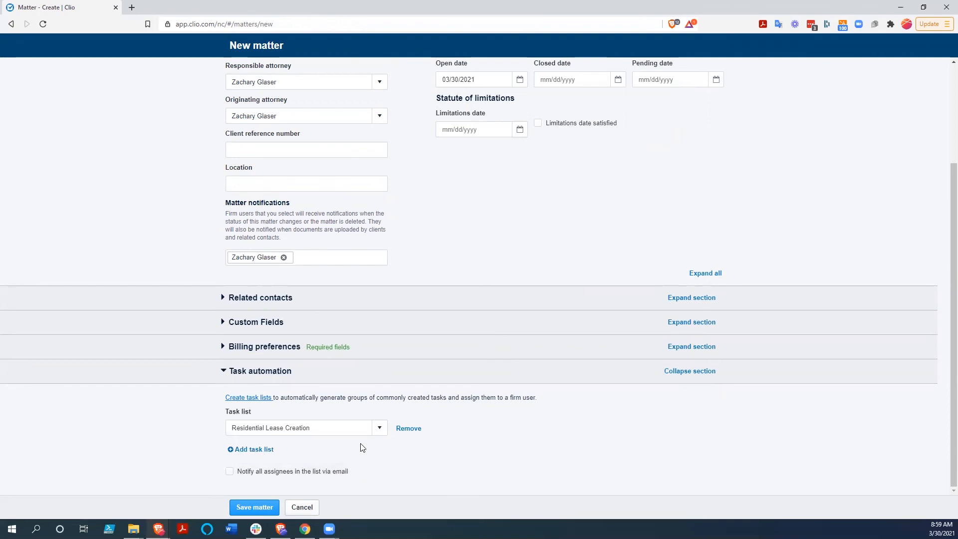
{"action": "mouse_move", "coordinate": [424, 470]}
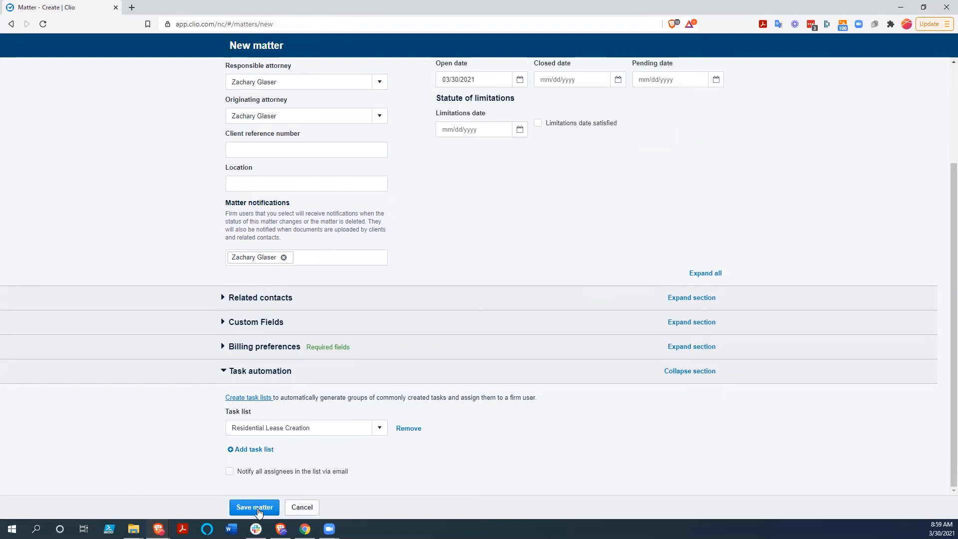
{"action": "left_click", "coordinate": [254, 508]}
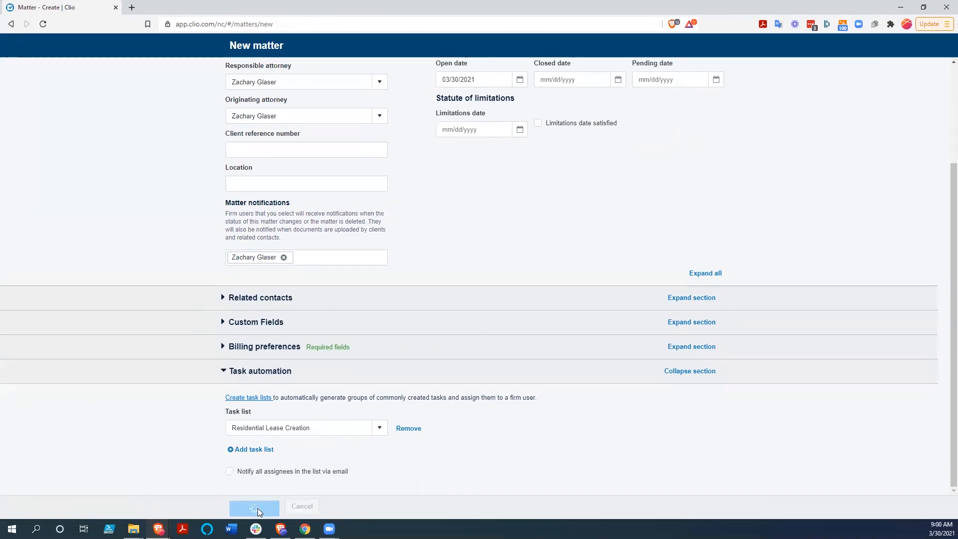
Save matter 00001-Laurel and review its flat-rate billing and seven generated timeline tasks.
{"action": "left_click", "coordinate": [253, 506]}
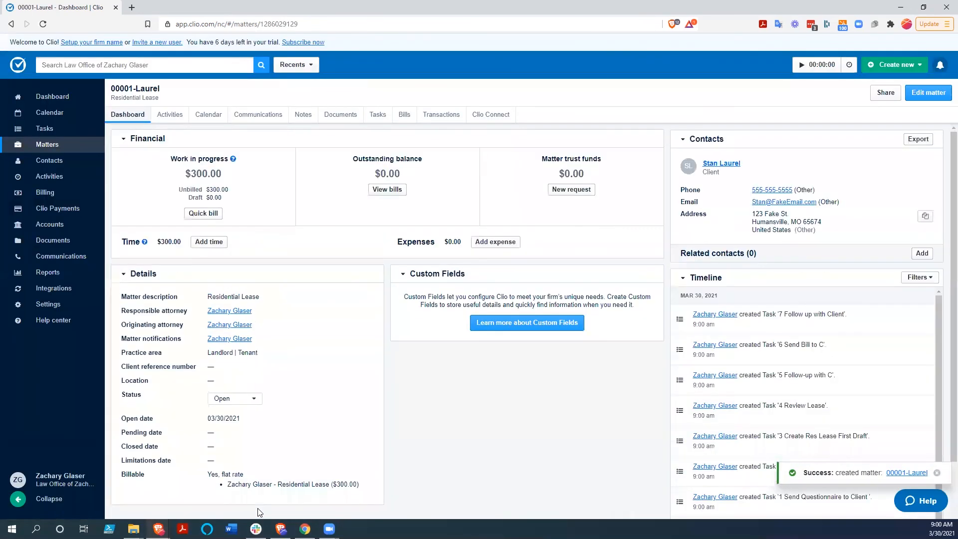
{"action": "mouse_move", "coordinate": [253, 507]}
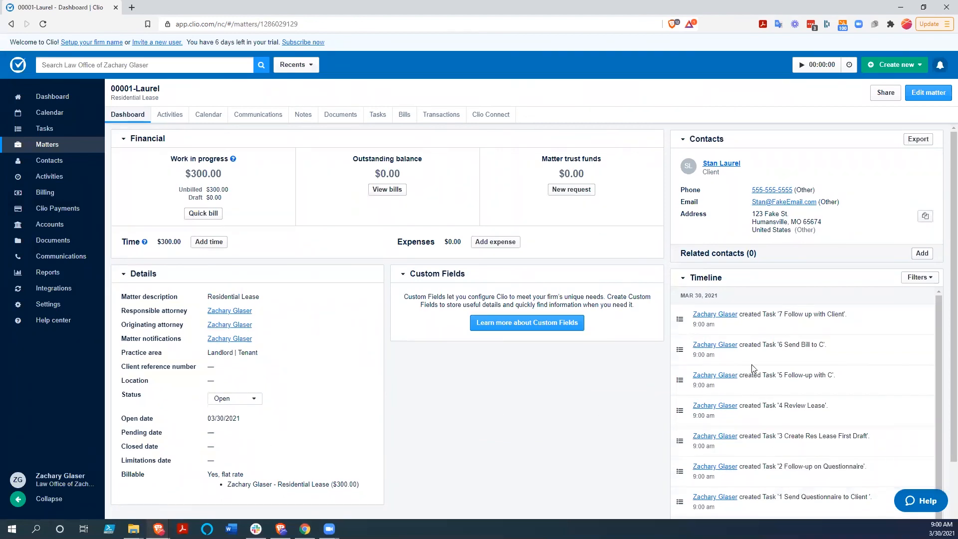
{"action": "mouse_move", "coordinate": [301, 202]}
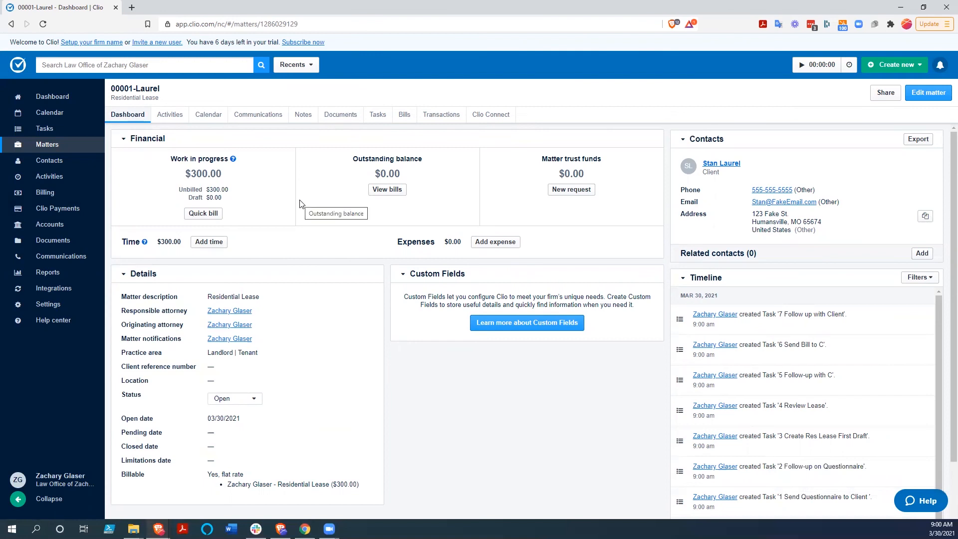
{"action": "mouse_move", "coordinate": [223, 181]}
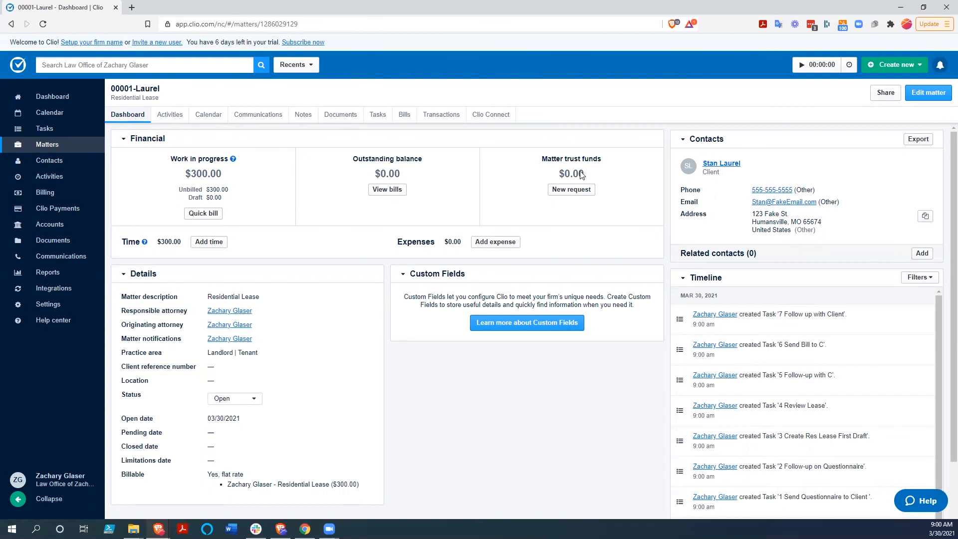
List the matter's seven lease tasks, due 03/30/2021 through 04/16/2021.
{"action": "left_click", "coordinate": [377, 115]}
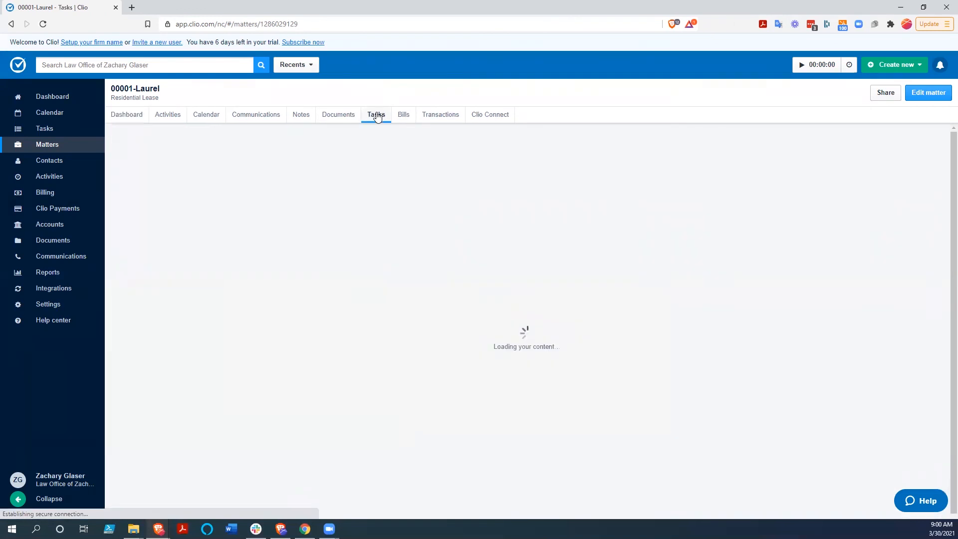
{"action": "left_click", "coordinate": [376, 115]}
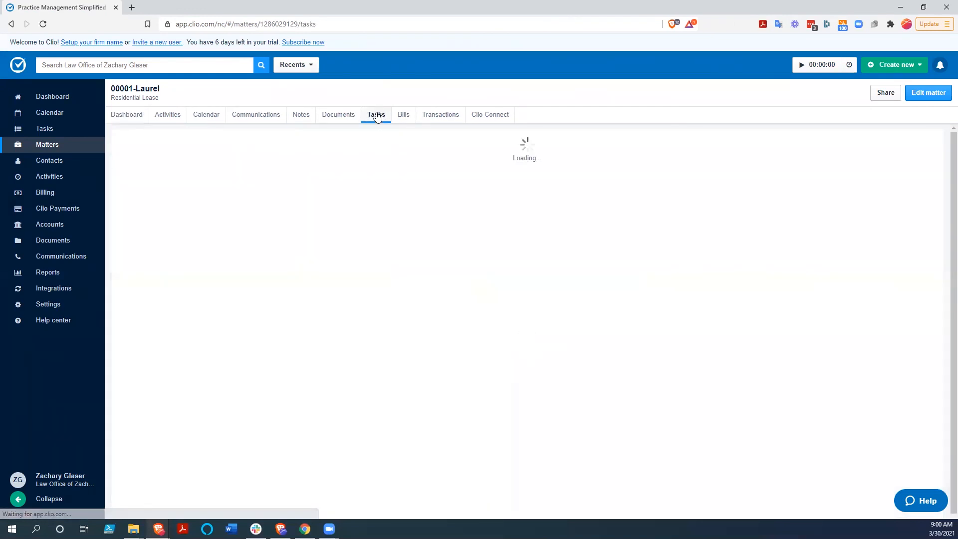
{"action": "left_click", "coordinate": [376, 114]}
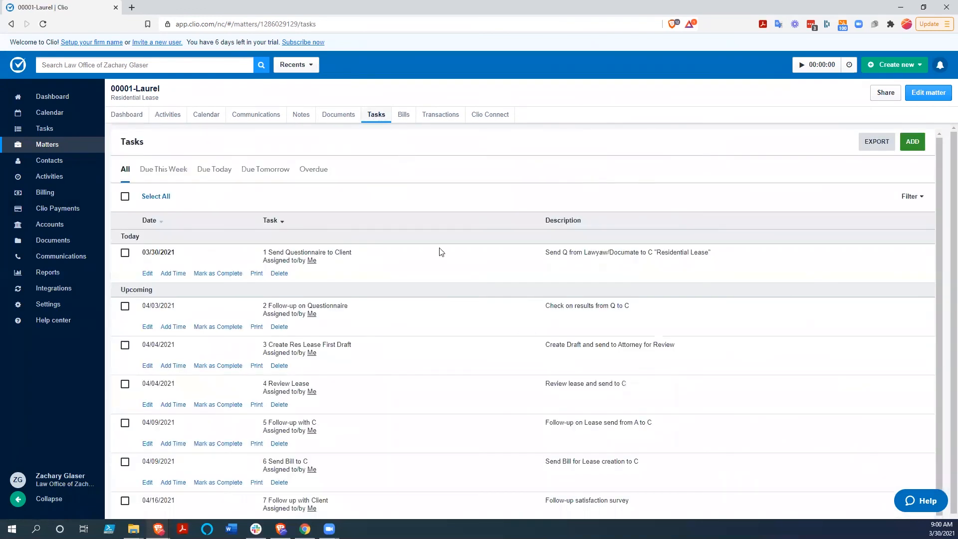
{"action": "scroll", "scroll_direction": "down", "scroll_amount": 3}
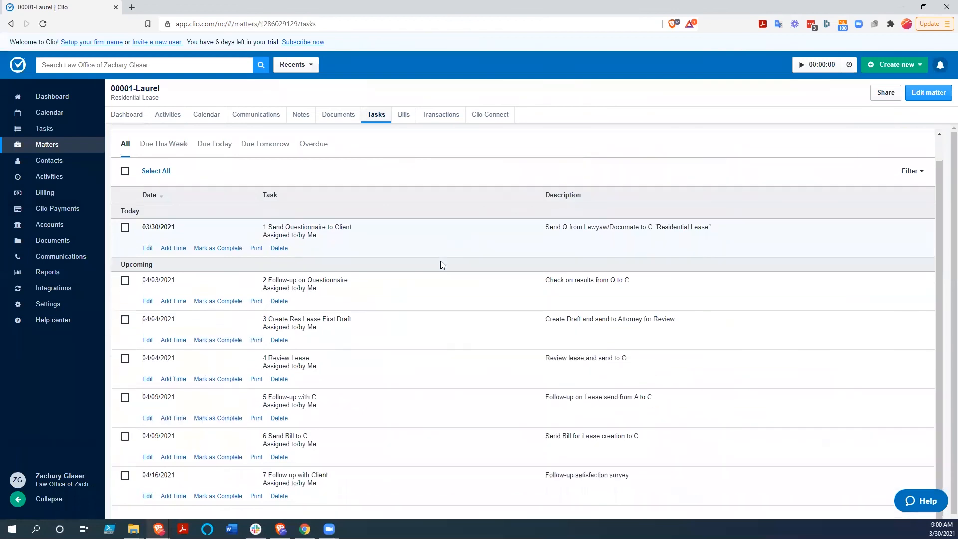
{"action": "mouse_move", "coordinate": [247, 235]}
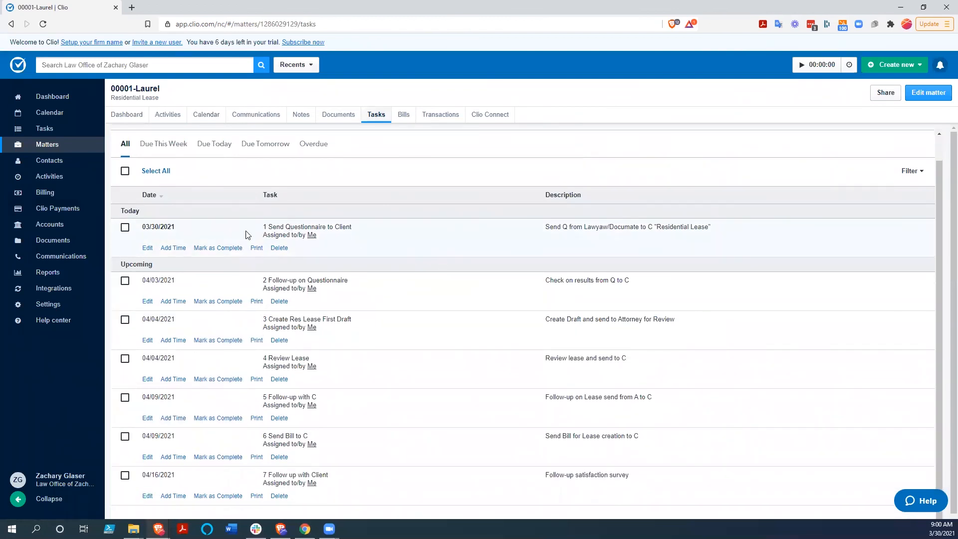
{"action": "mouse_move", "coordinate": [369, 266]}
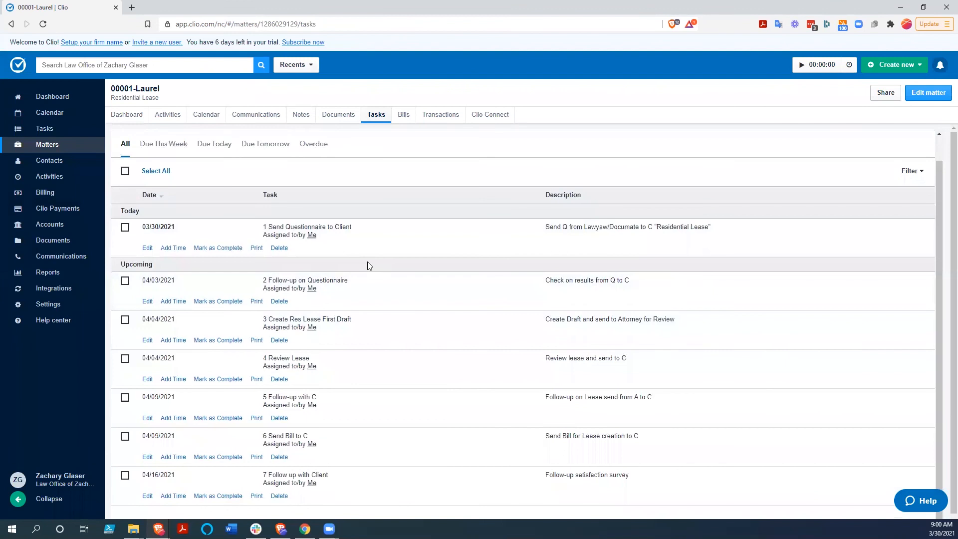
{"action": "mouse_move", "coordinate": [73, 143]}
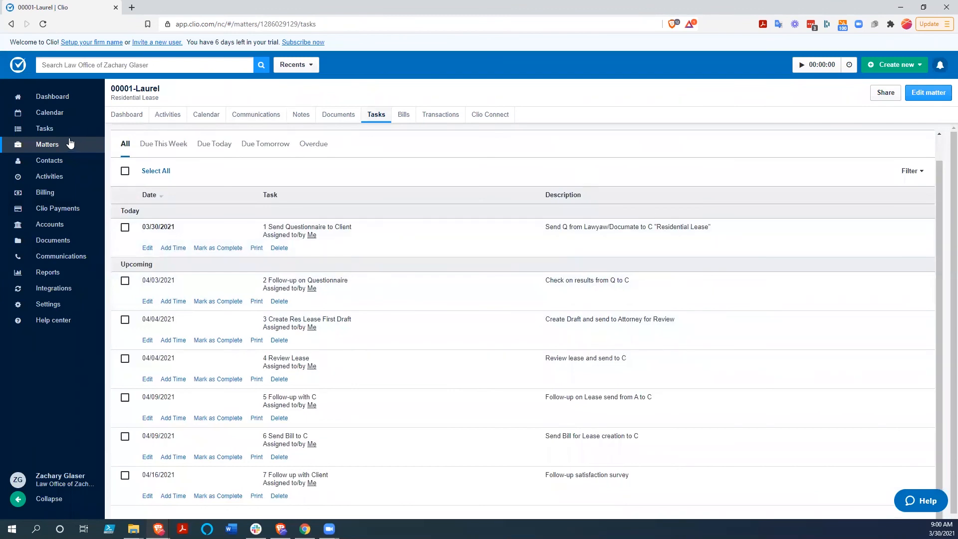
Filter the firm-wide task list to Due Today, leaving only Send Questionnaire to Client.
{"action": "left_click", "coordinate": [44, 129]}
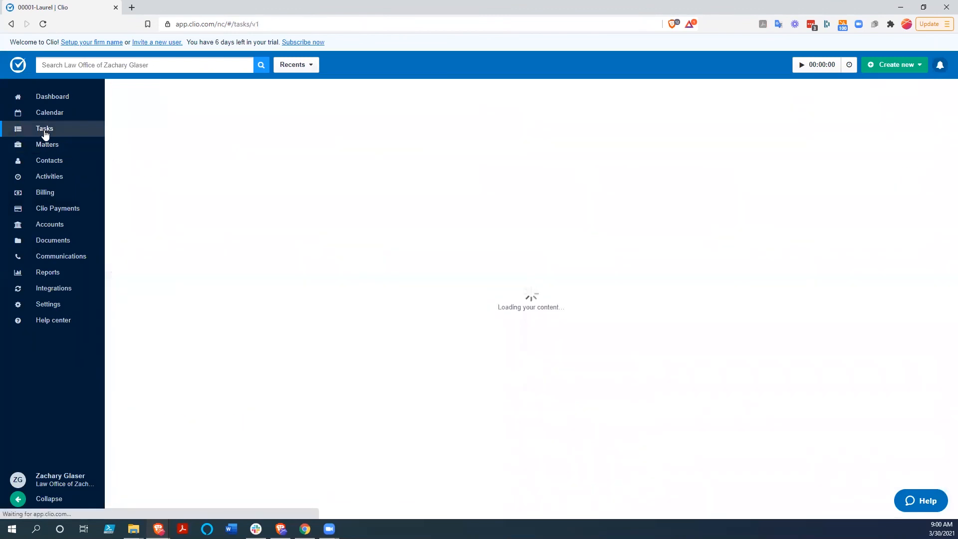
{"action": "left_click", "coordinate": [44, 128]}
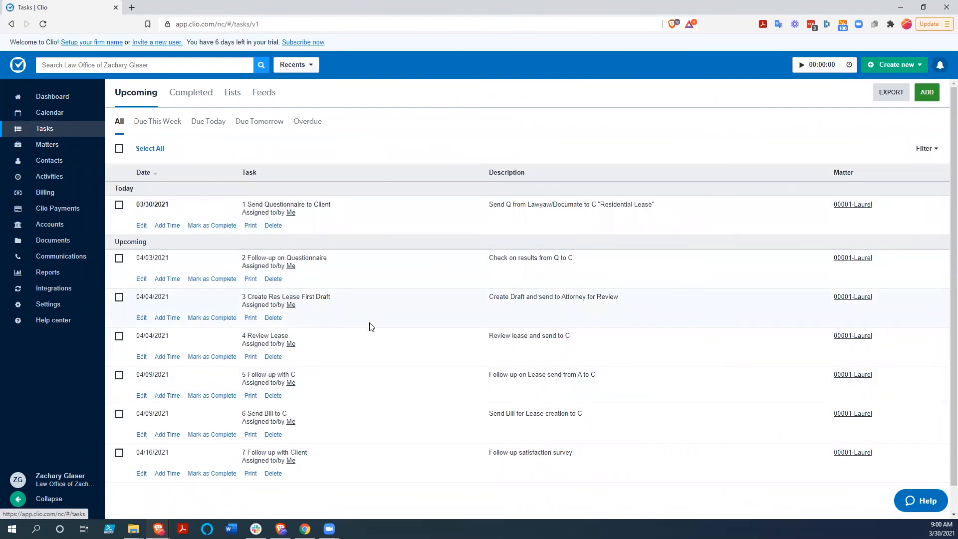
{"action": "mouse_move", "coordinate": [169, 145]}
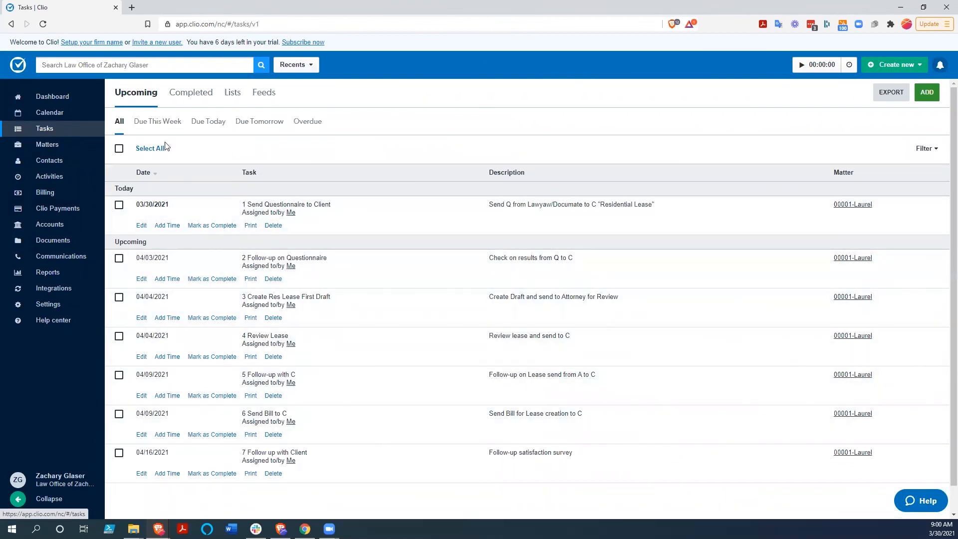
{"action": "left_click", "coordinate": [157, 122]}
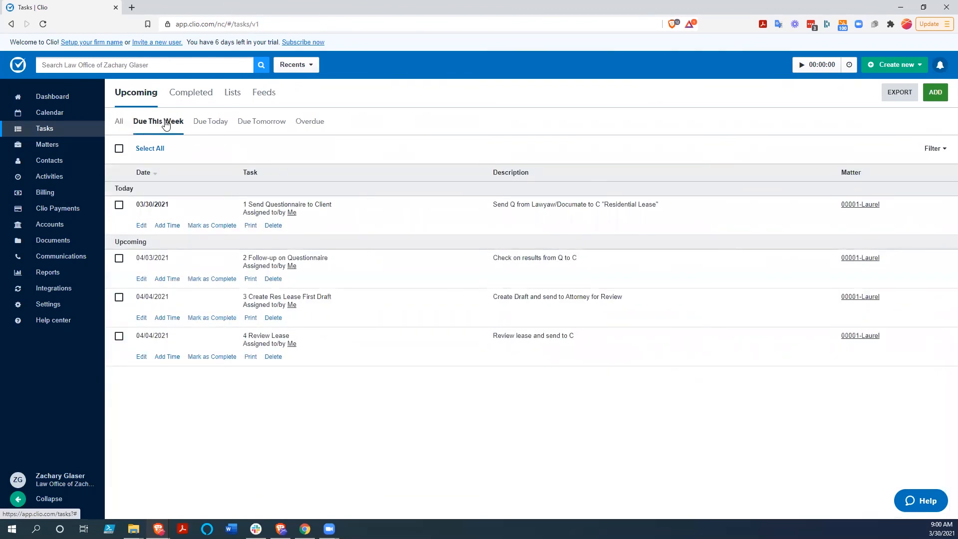
{"action": "left_click", "coordinate": [210, 121]}
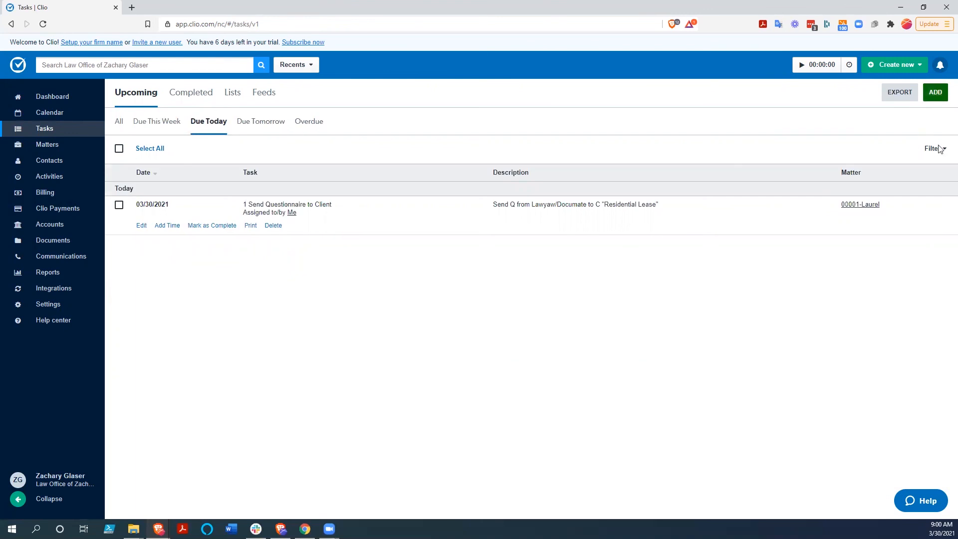
Expand the task filter options, then switch to the personal Dashboard.
{"action": "left_click", "coordinate": [934, 149]}
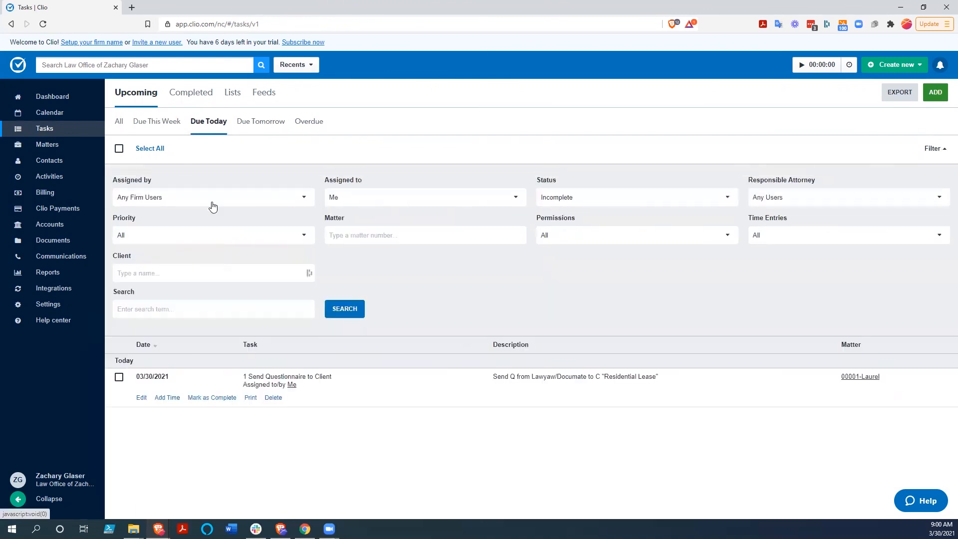
{"action": "mouse_move", "coordinate": [826, 232]}
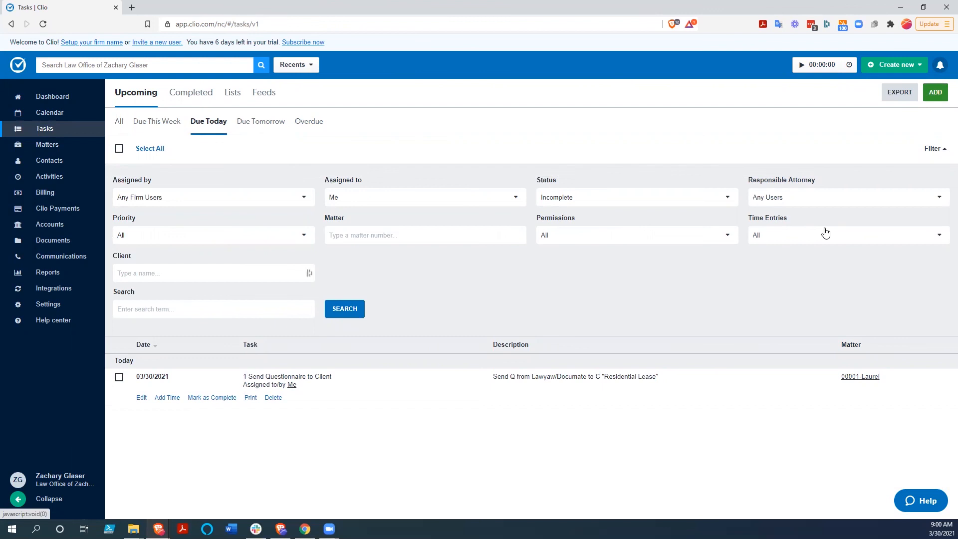
{"action": "mouse_move", "coordinate": [797, 217]}
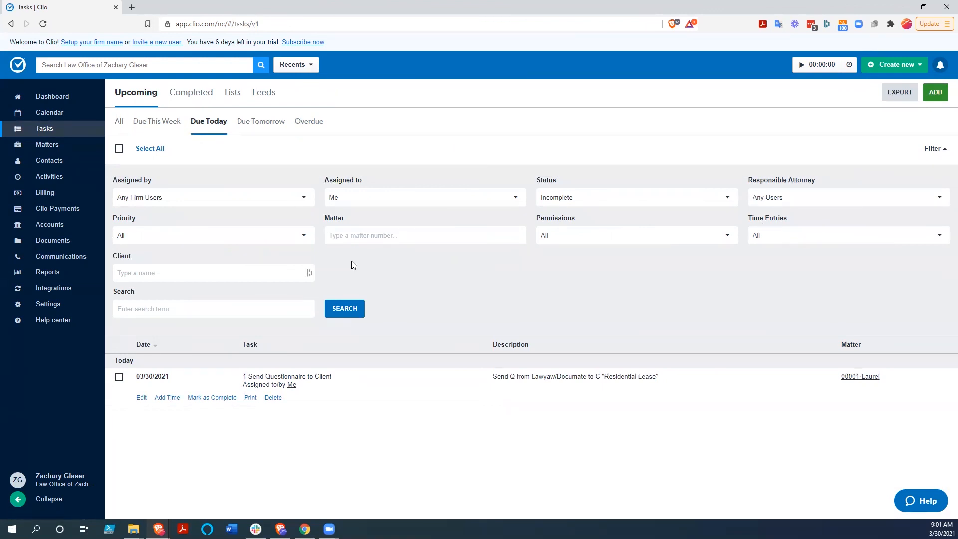
{"action": "mouse_move", "coordinate": [389, 291]}
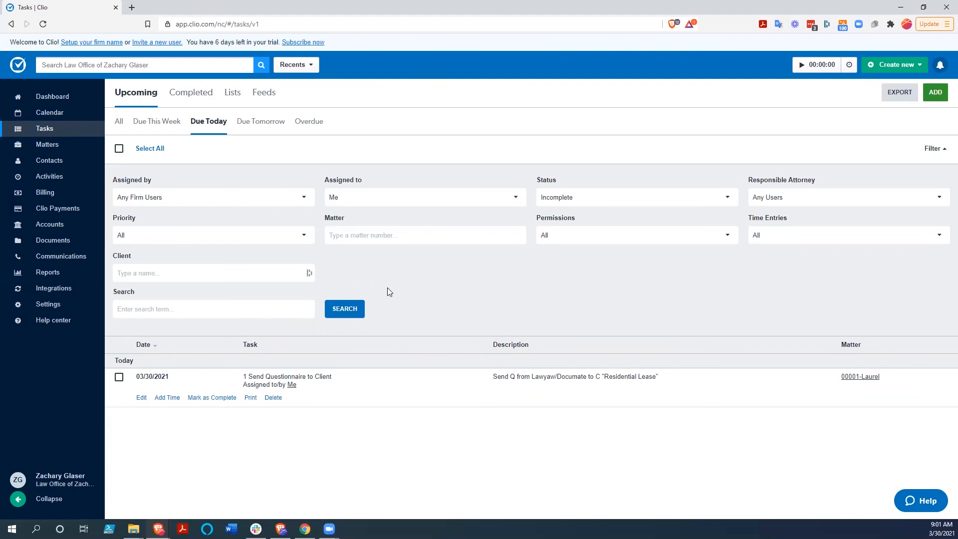
{"action": "mouse_move", "coordinate": [335, 286]}
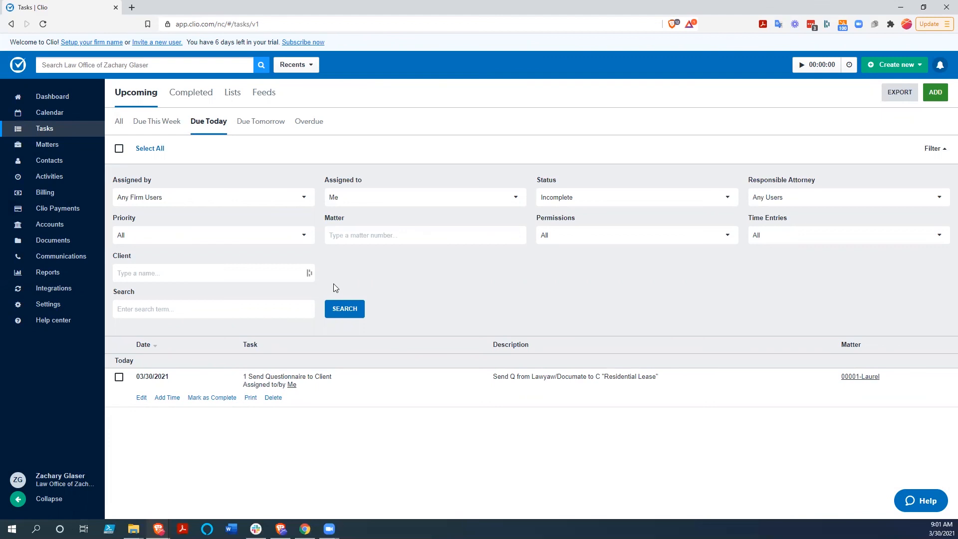
{"action": "mouse_move", "coordinate": [52, 96]}
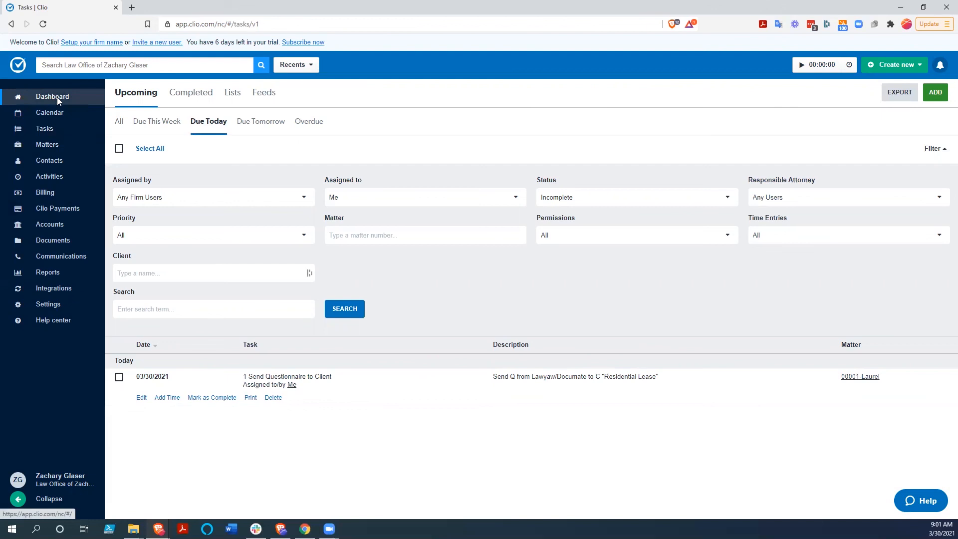
{"action": "left_click", "coordinate": [52, 97]}
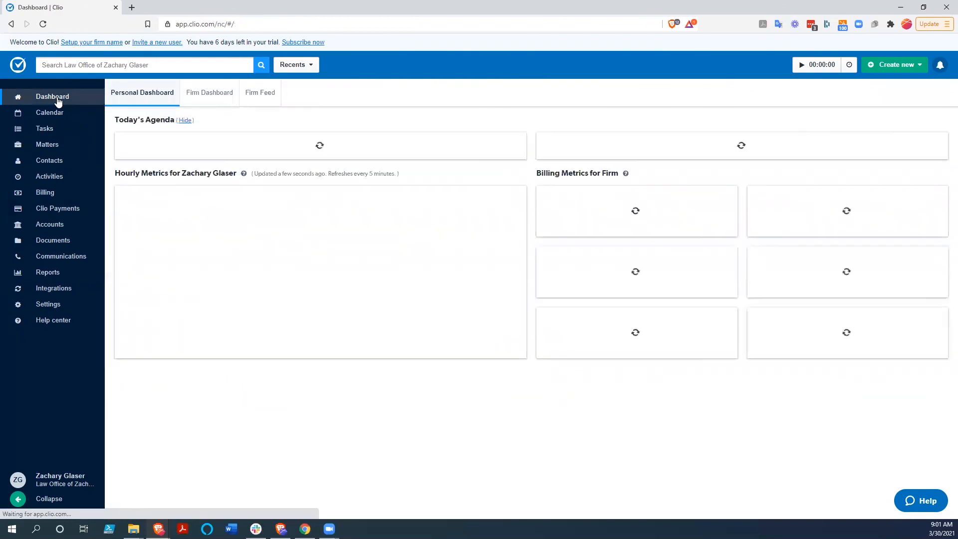